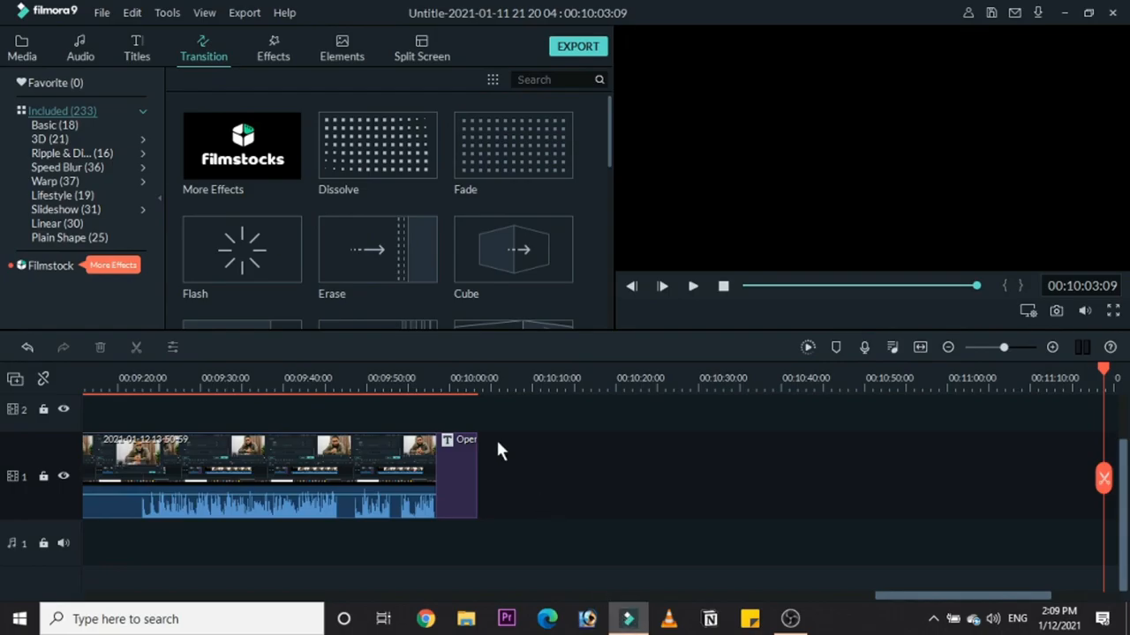
Step: Add the 'editing introduction' clip to the main track after the title, around 00:10:10
{"action": "left_click", "coordinate": [538, 388]}
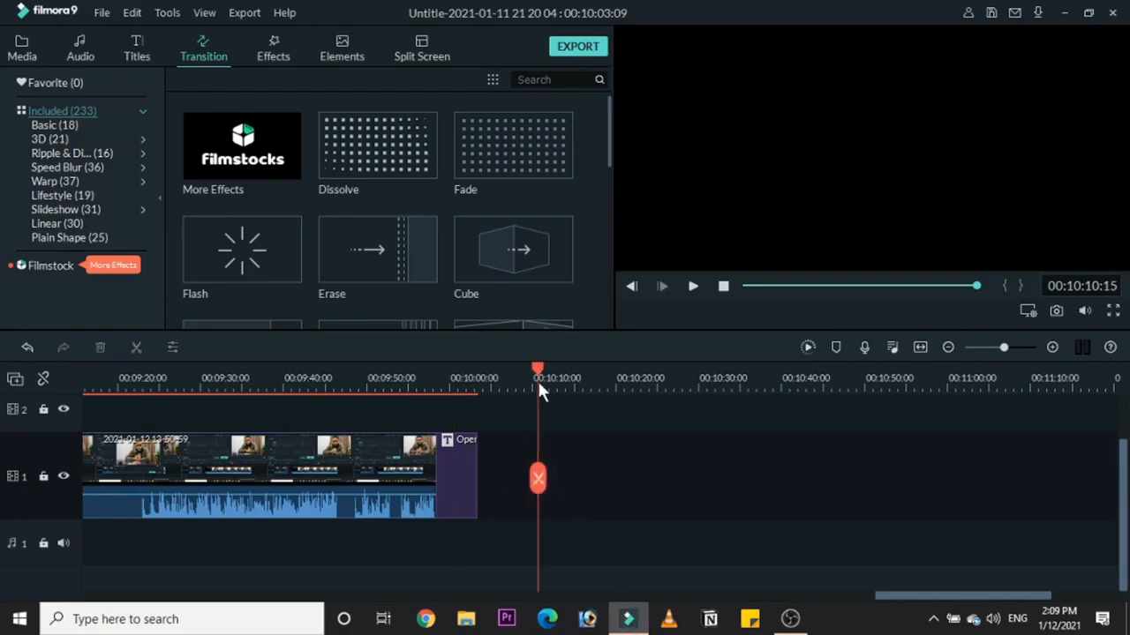
{"action": "left_click", "coordinate": [628, 618]}
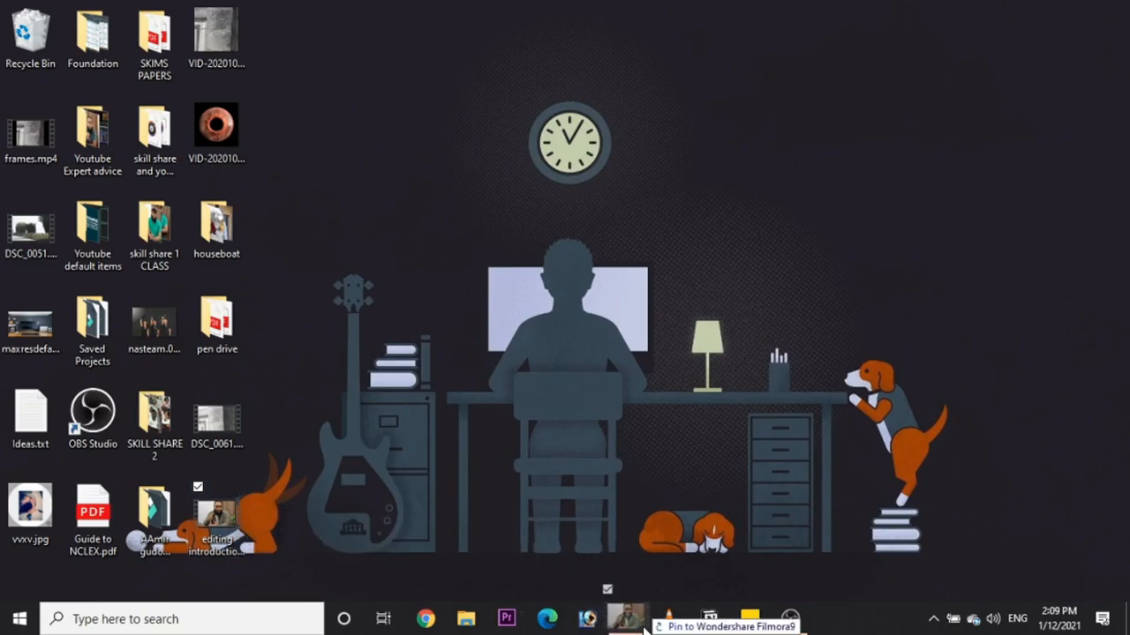
{"action": "left_click", "coordinate": [627, 617]}
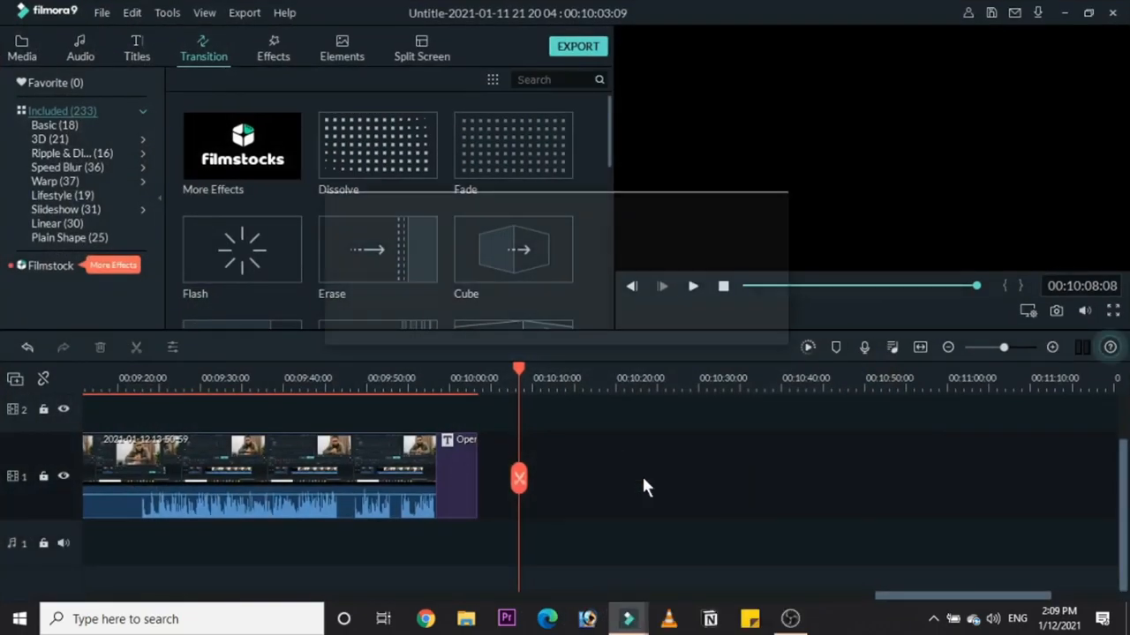
{"action": "left_click", "coordinate": [22, 47]}
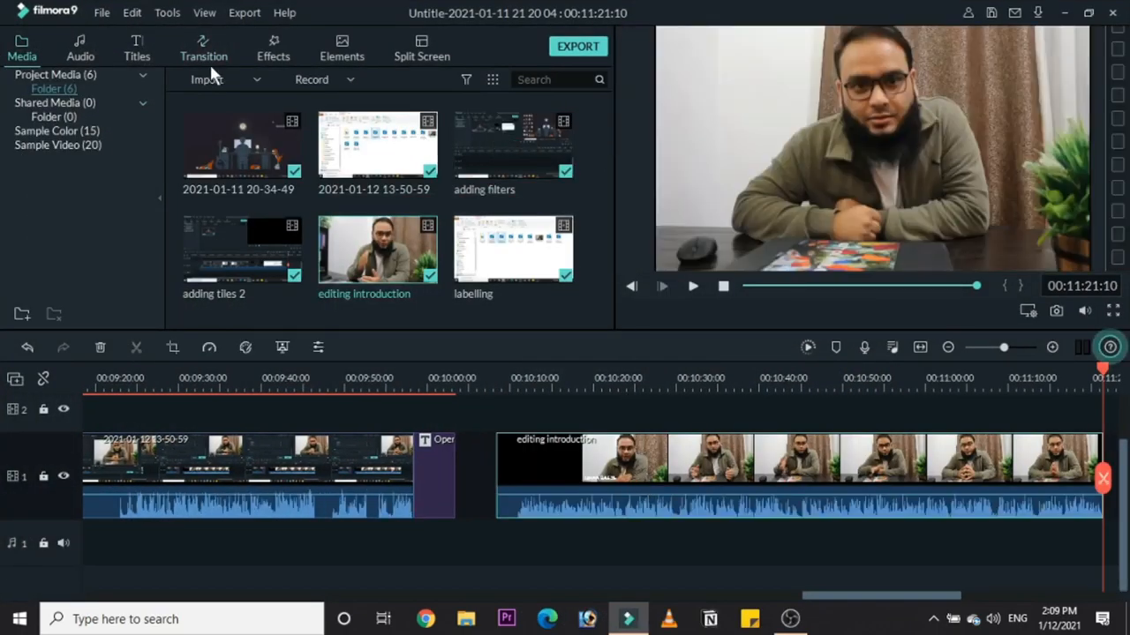
Step: Browse the title openers library, then move on to the transitions library
{"action": "left_click", "coordinate": [138, 46]}
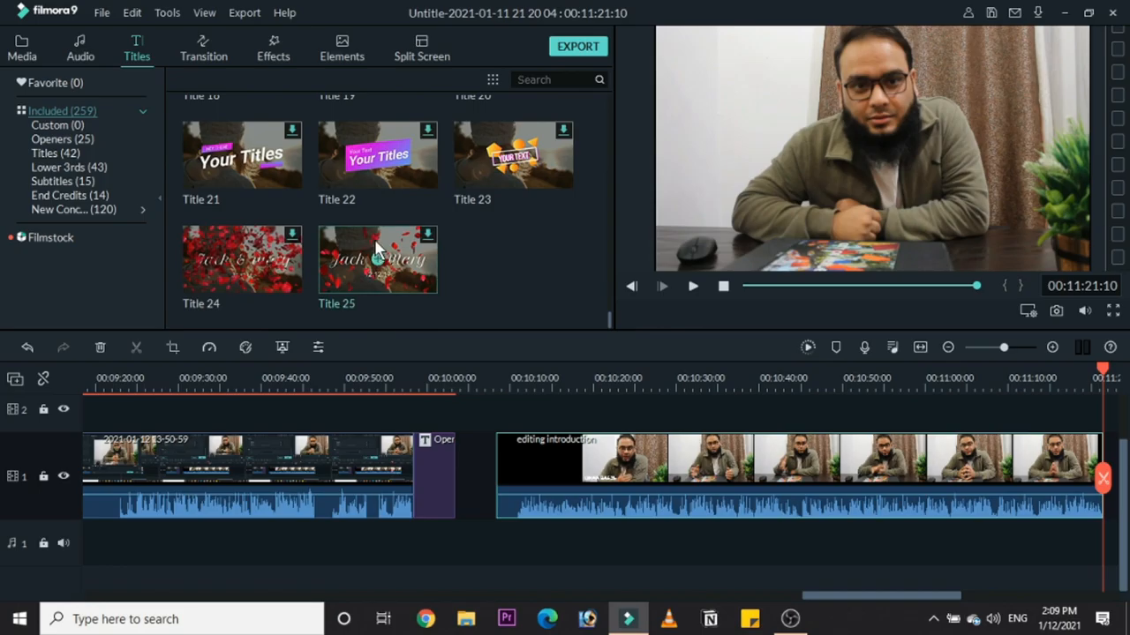
{"action": "scroll", "scroll_direction": "down", "scroll_amount": 3}
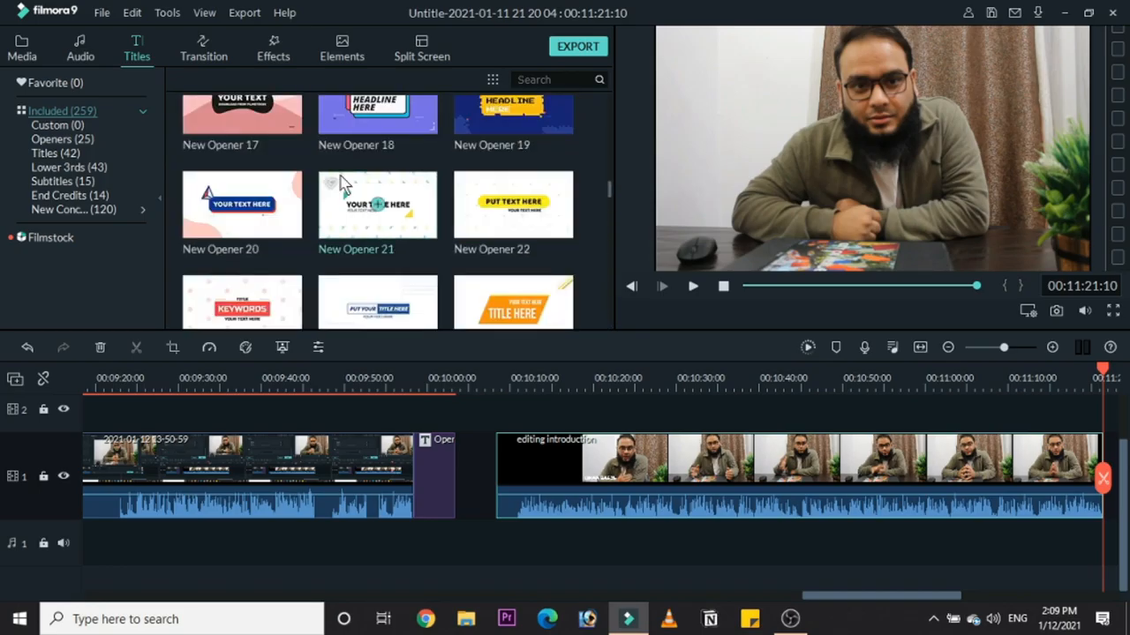
{"action": "left_click", "coordinate": [203, 47]}
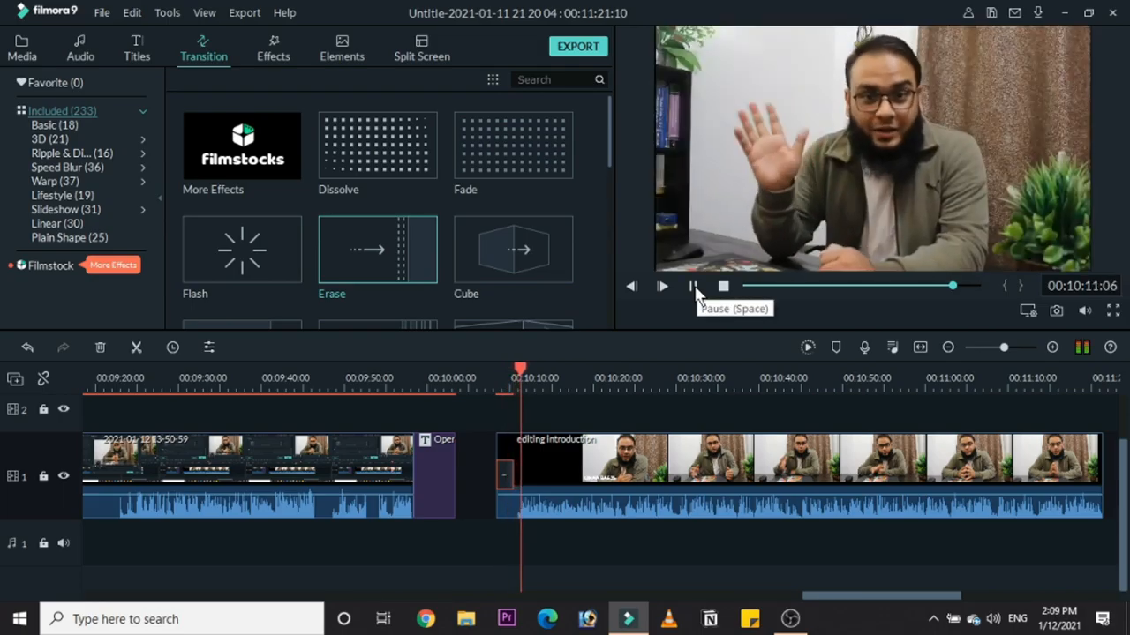
Step: Cut the 'editing introduction' clip near 00:10:15 and place a transition at the cut
{"action": "left_click", "coordinate": [661, 286]}
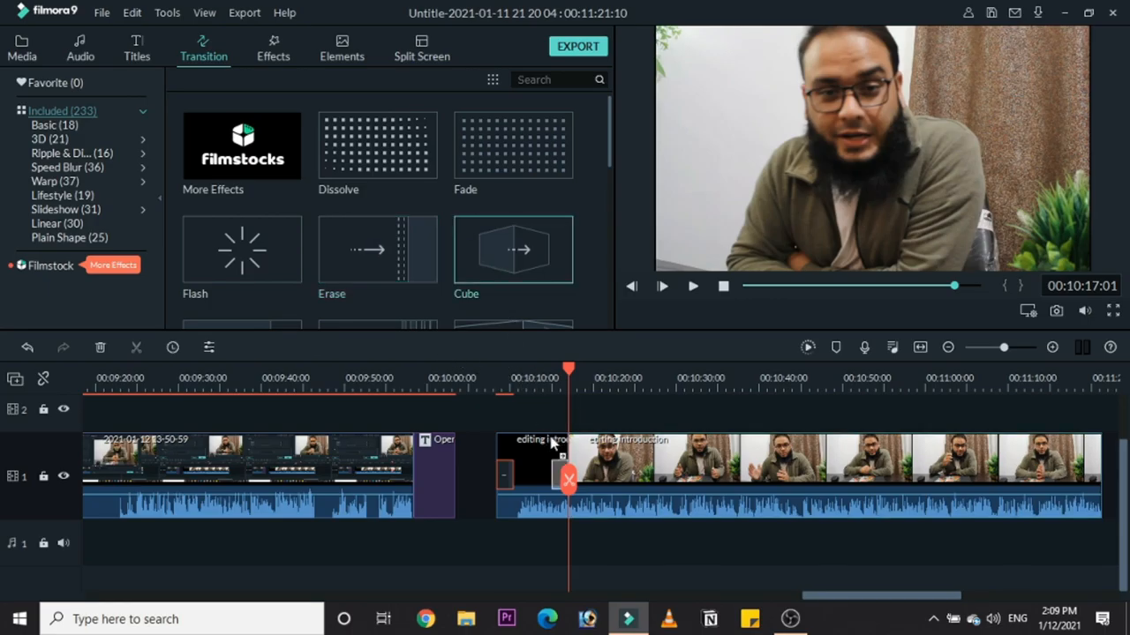
{"action": "left_click_drag", "start_coordinate": [568, 369], "coordinate": [554, 369]}
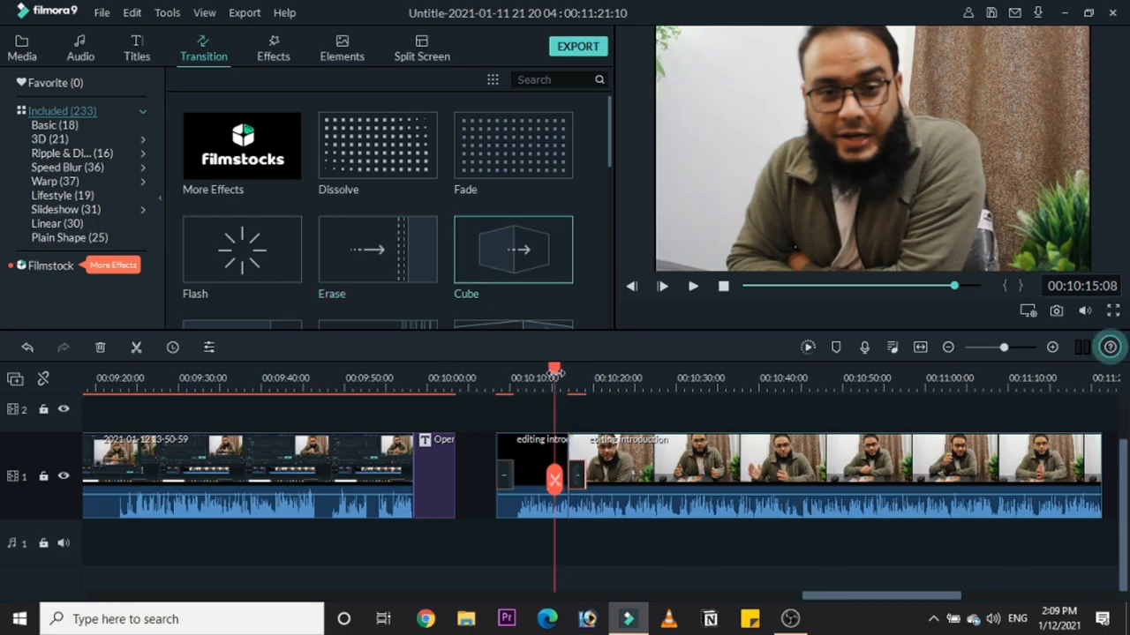
{"action": "left_click", "coordinate": [660, 286]}
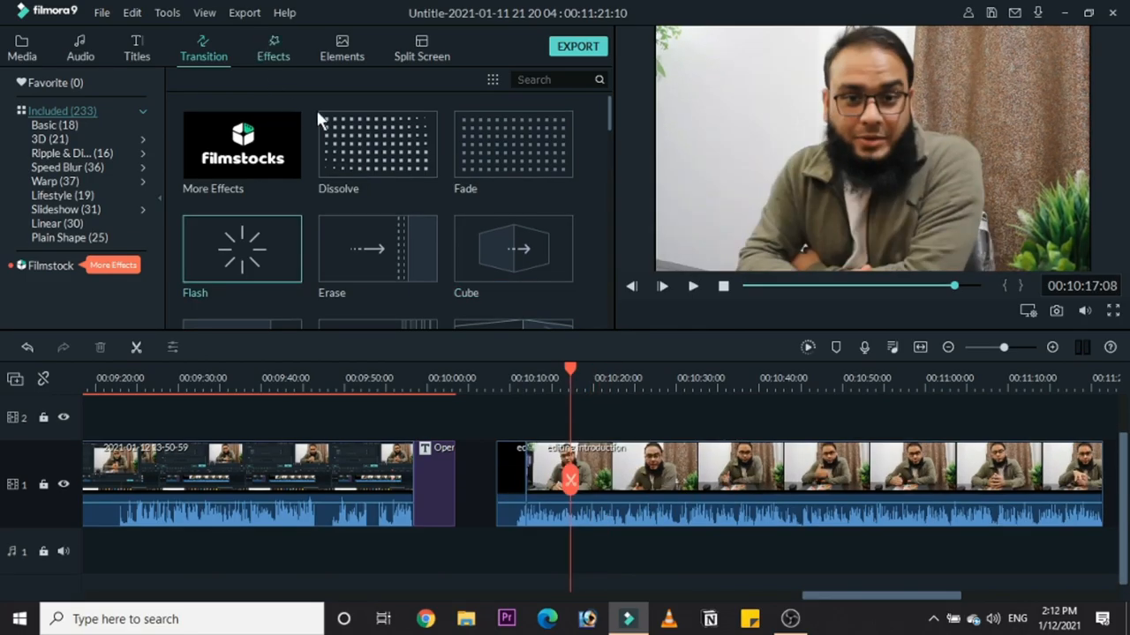
Step: Show the favourite filters containing Sparta 300, then the elements library of stickers
{"action": "left_click", "coordinate": [272, 48]}
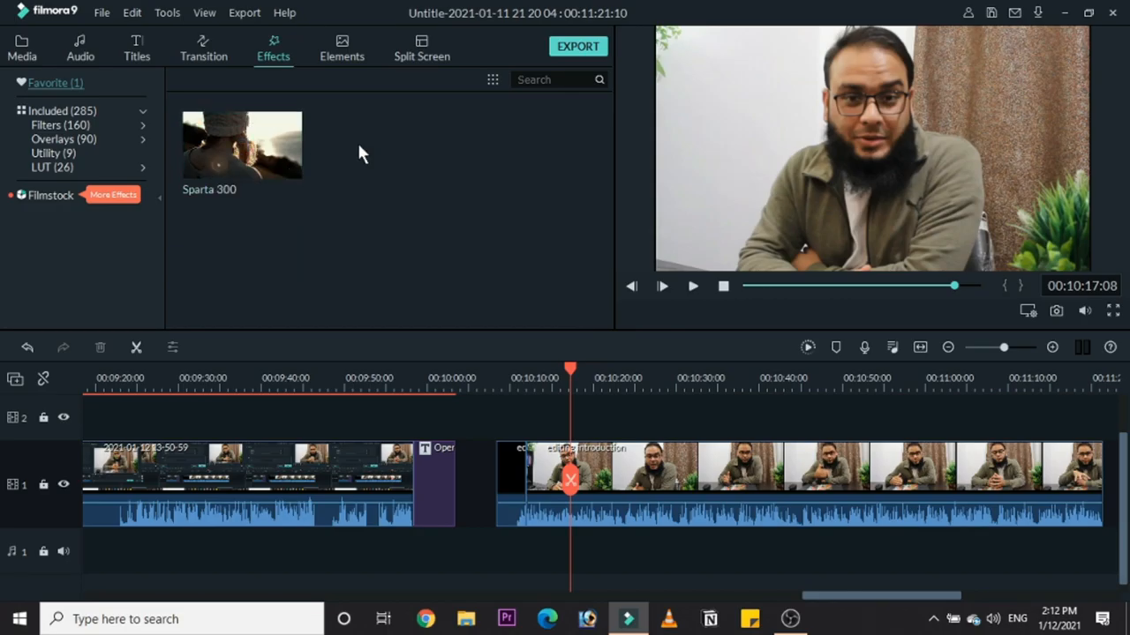
{"action": "mouse_move", "coordinate": [632, 495]}
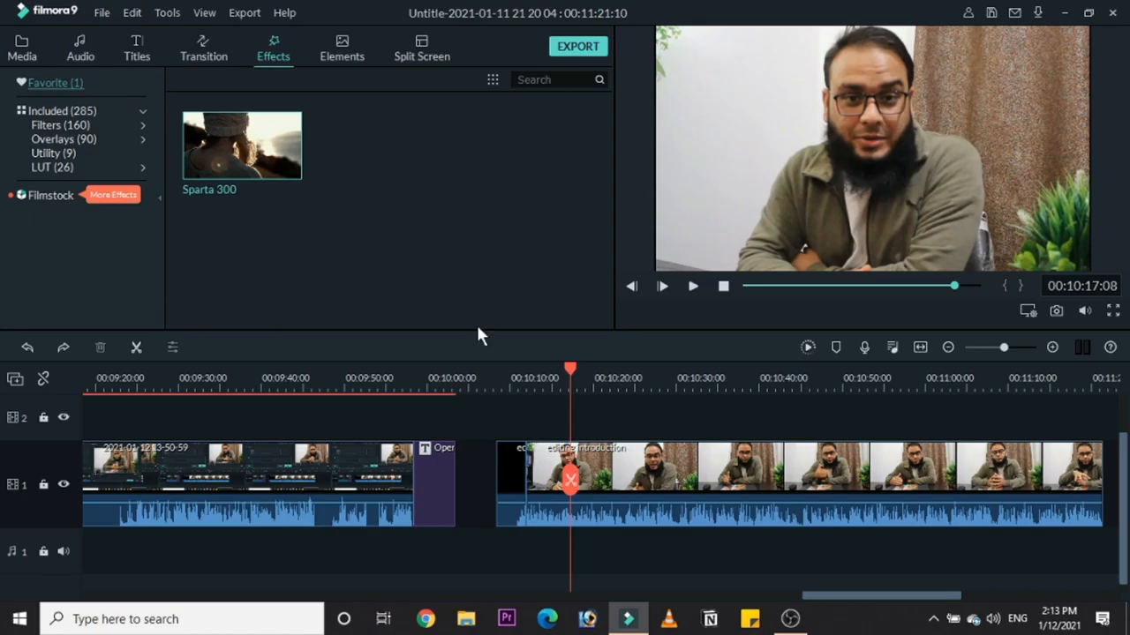
{"action": "left_click", "coordinate": [342, 48]}
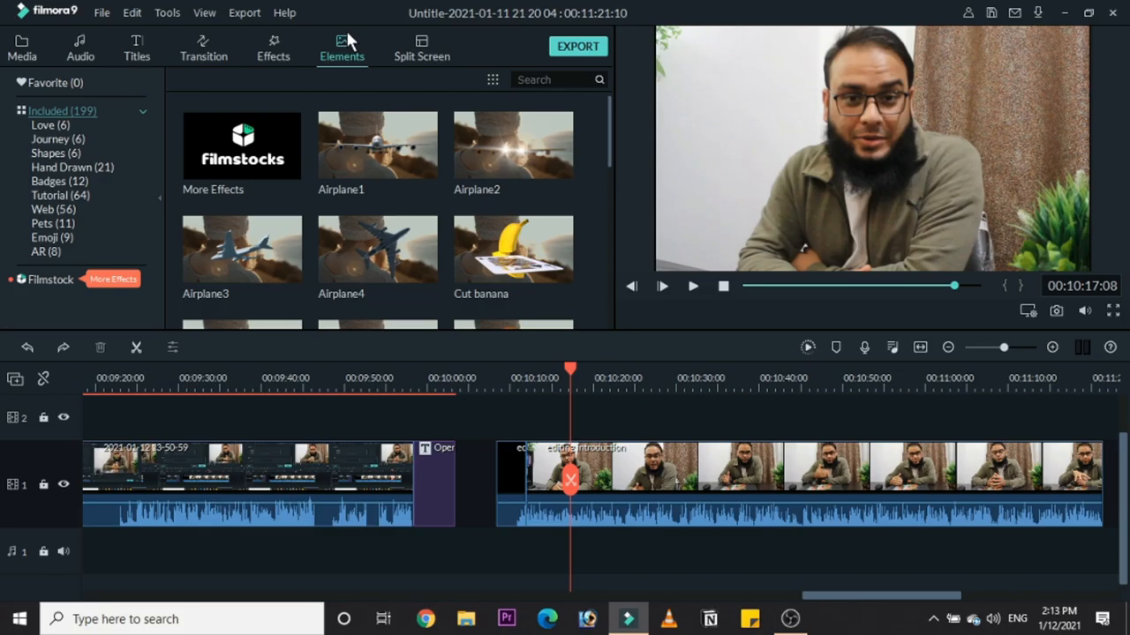
{"action": "mouse_move", "coordinate": [378, 247]}
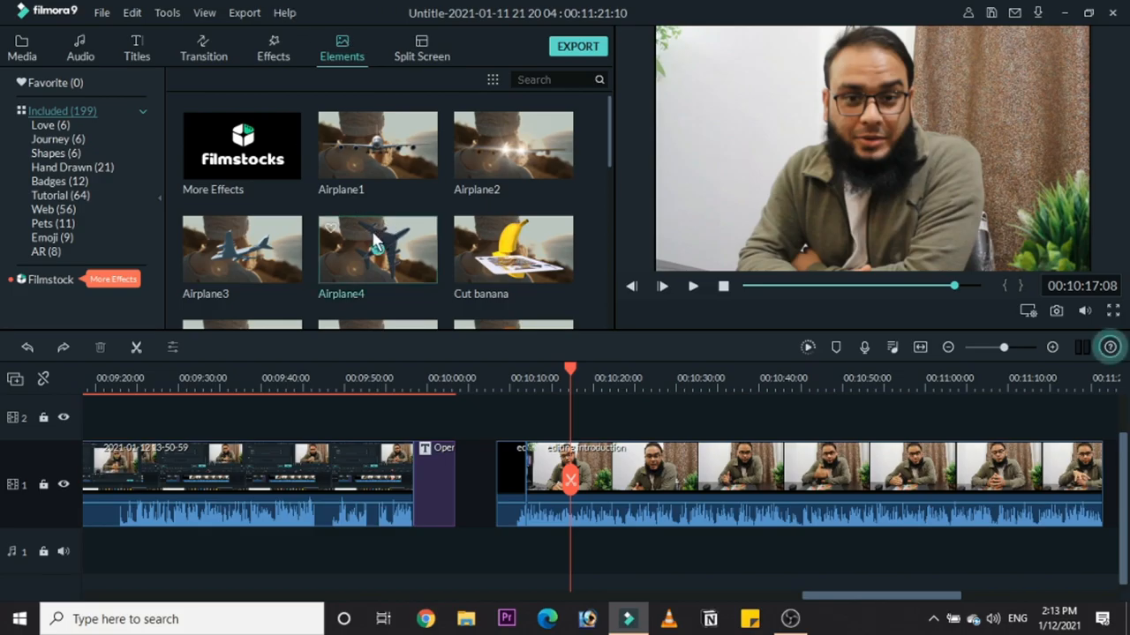
Step: Place the Airplane4 element on track 2 above the clip at 00:10:15 and preview it, plus a second short element
{"action": "left_click_drag", "start_coordinate": [378, 248], "coordinate": [568, 433]}
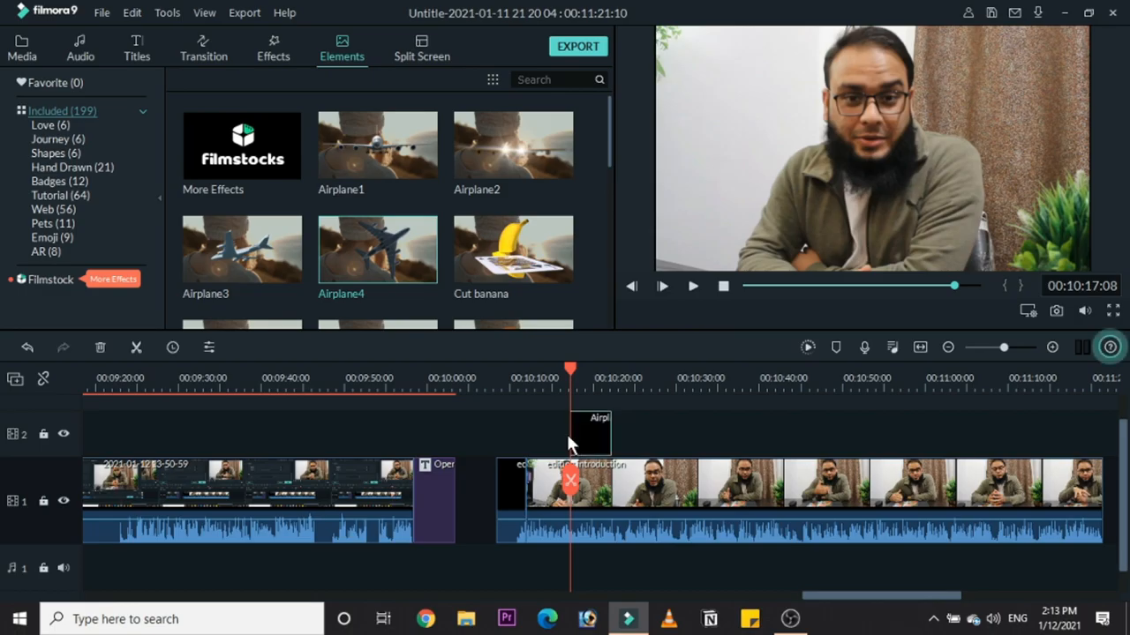
{"action": "left_click", "coordinate": [662, 286]}
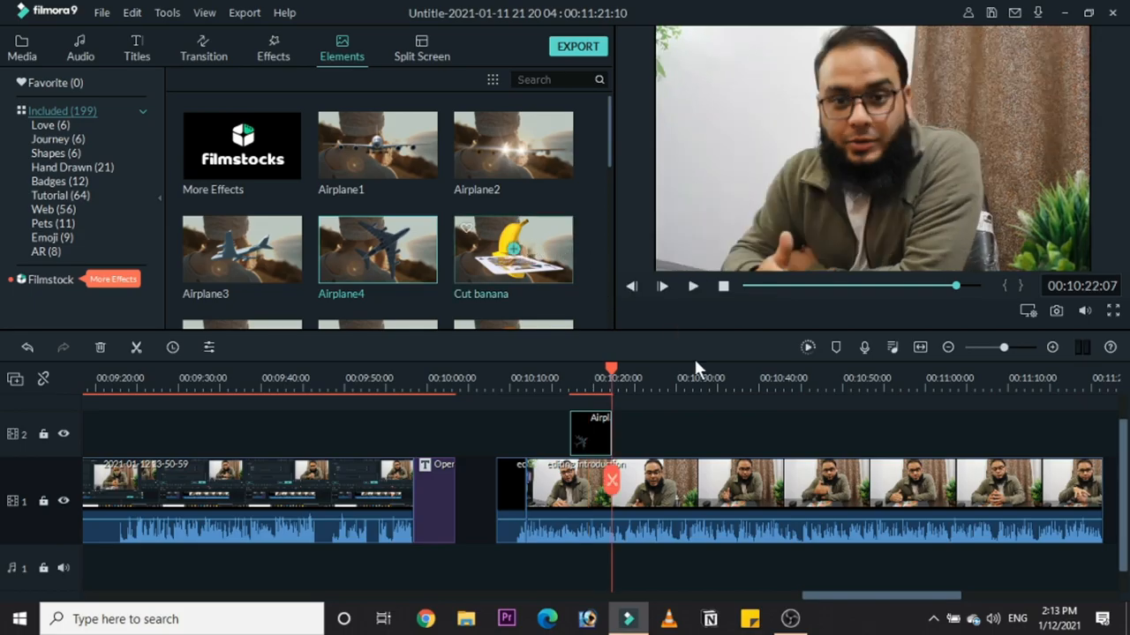
{"action": "mouse_move", "coordinate": [674, 432]}
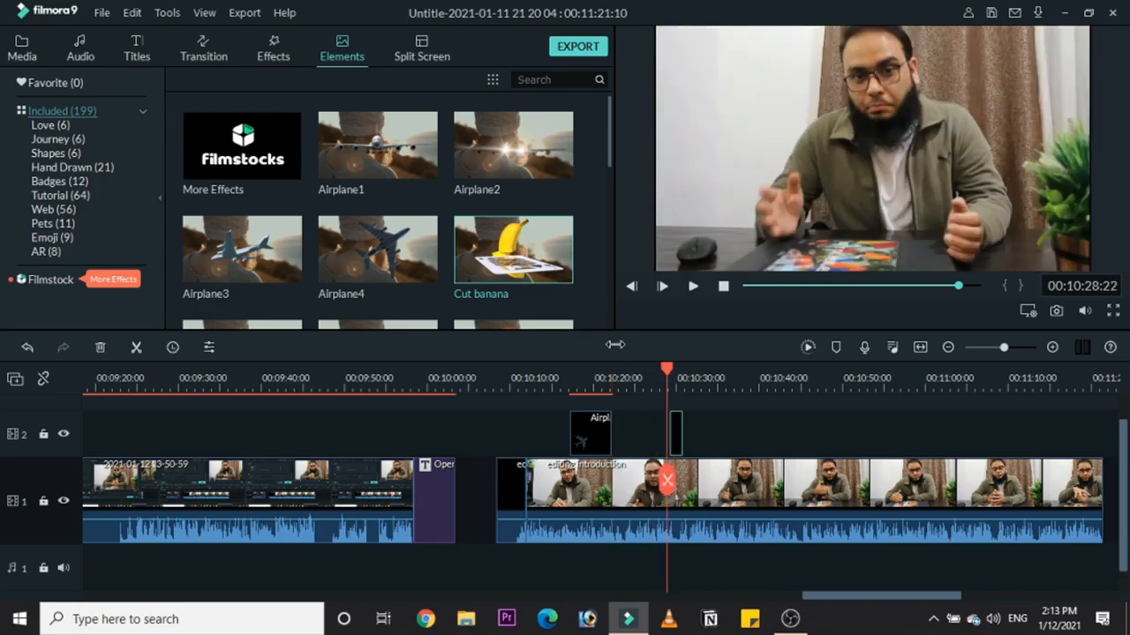
{"action": "left_click", "coordinate": [662, 286]}
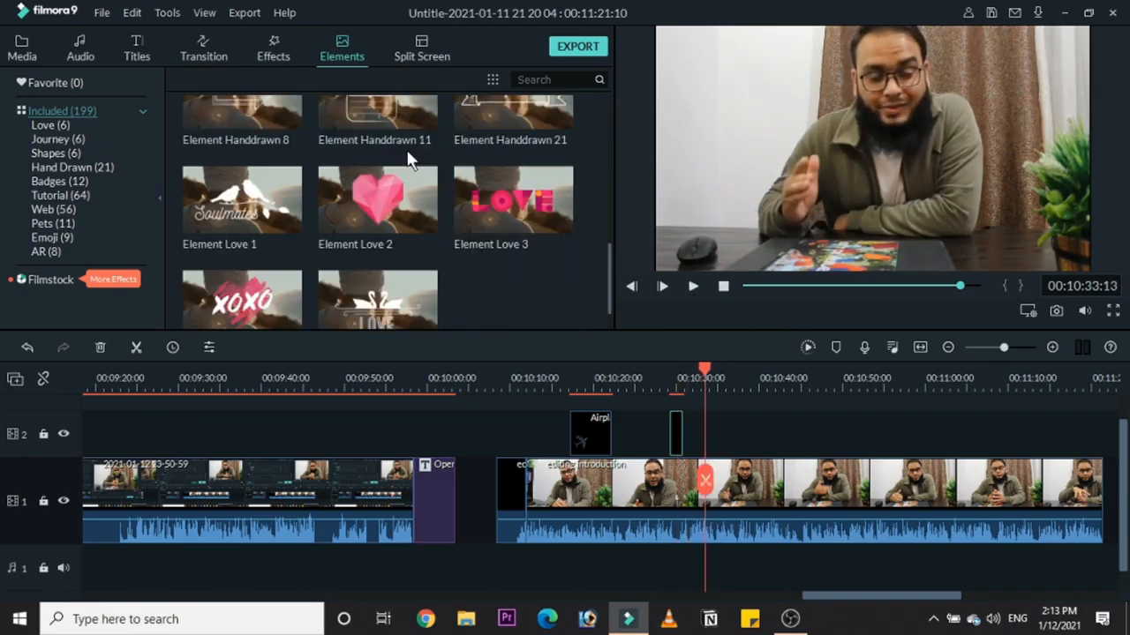
{"action": "scroll", "scroll_direction": "down", "scroll_amount": 3}
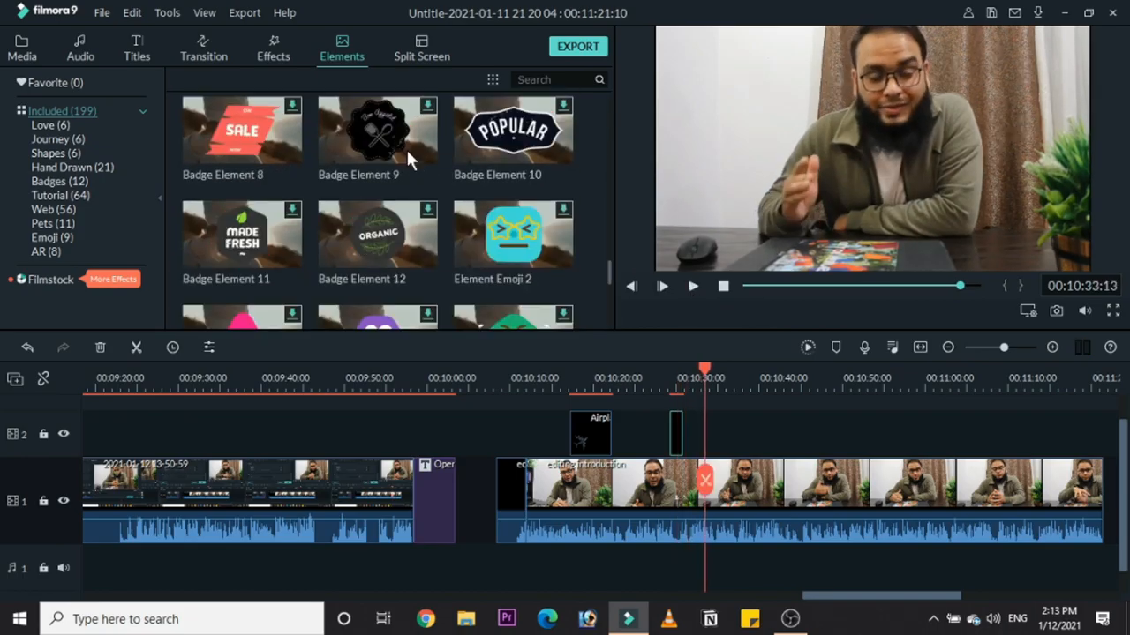
{"action": "left_click", "coordinate": [60, 194]}
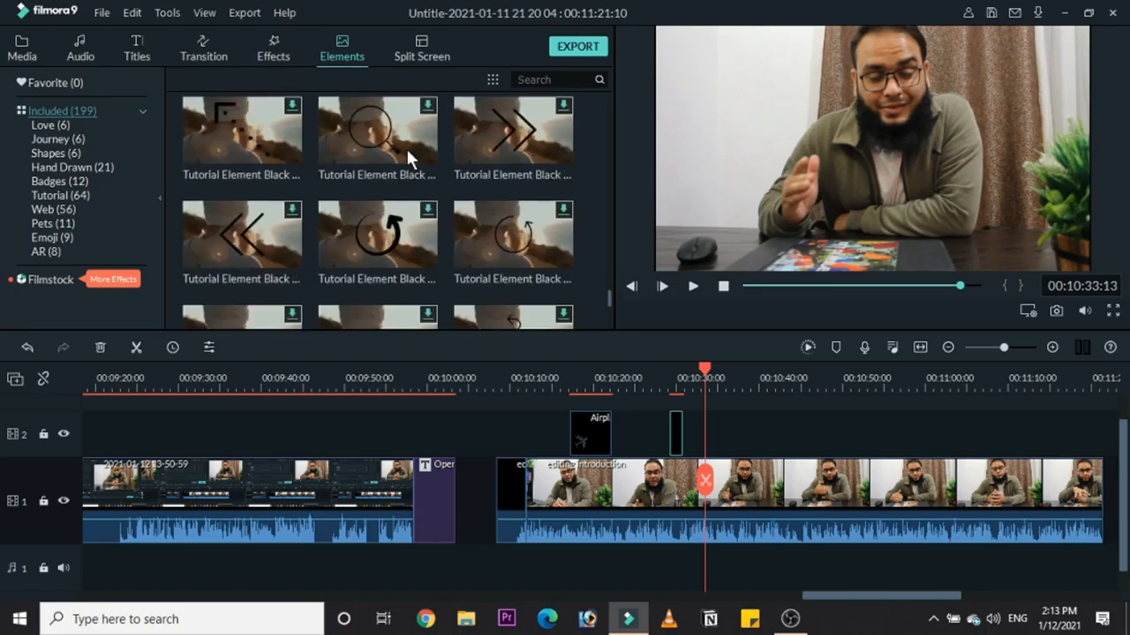
{"action": "scroll", "scroll_direction": "down", "scroll_amount": 3}
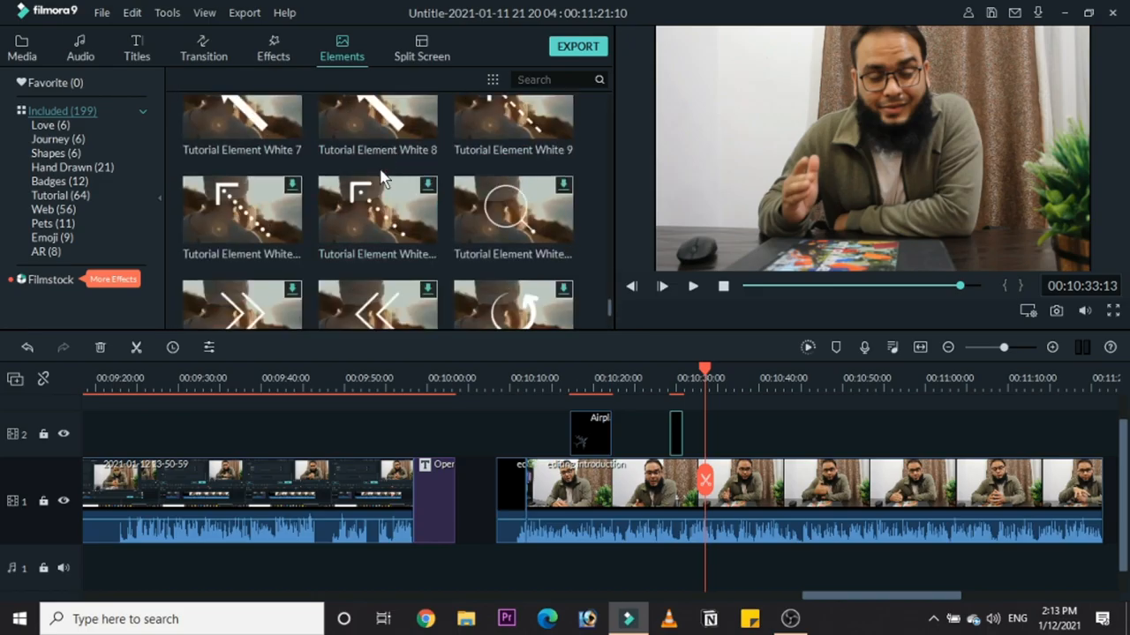
{"action": "scroll", "scroll_direction": "down", "scroll_amount": 3}
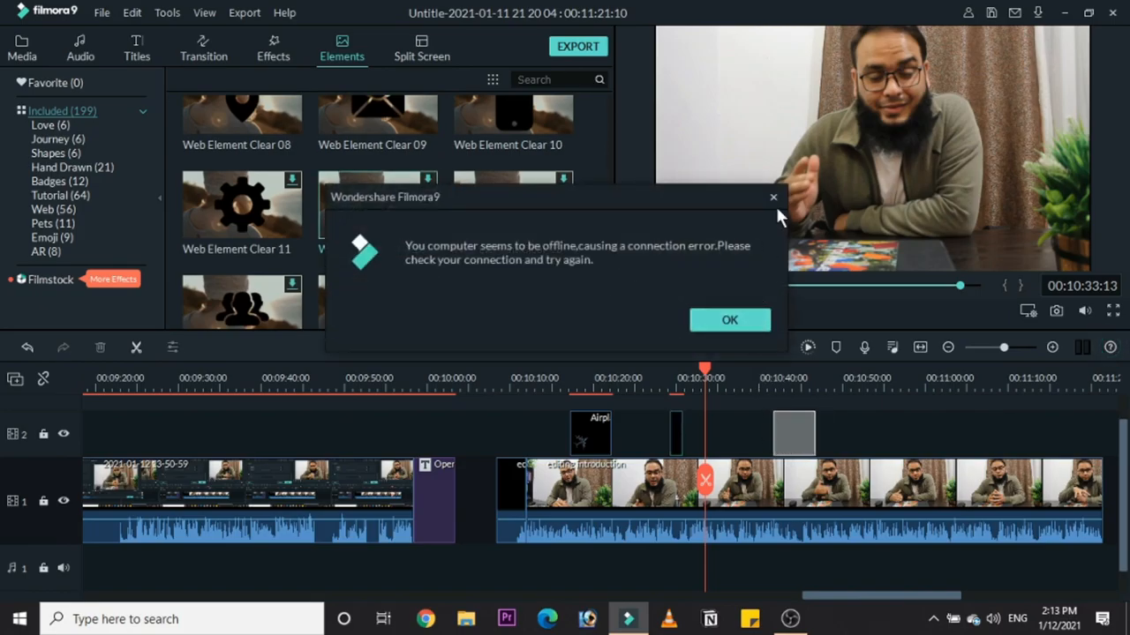
{"action": "left_click", "coordinate": [729, 319]}
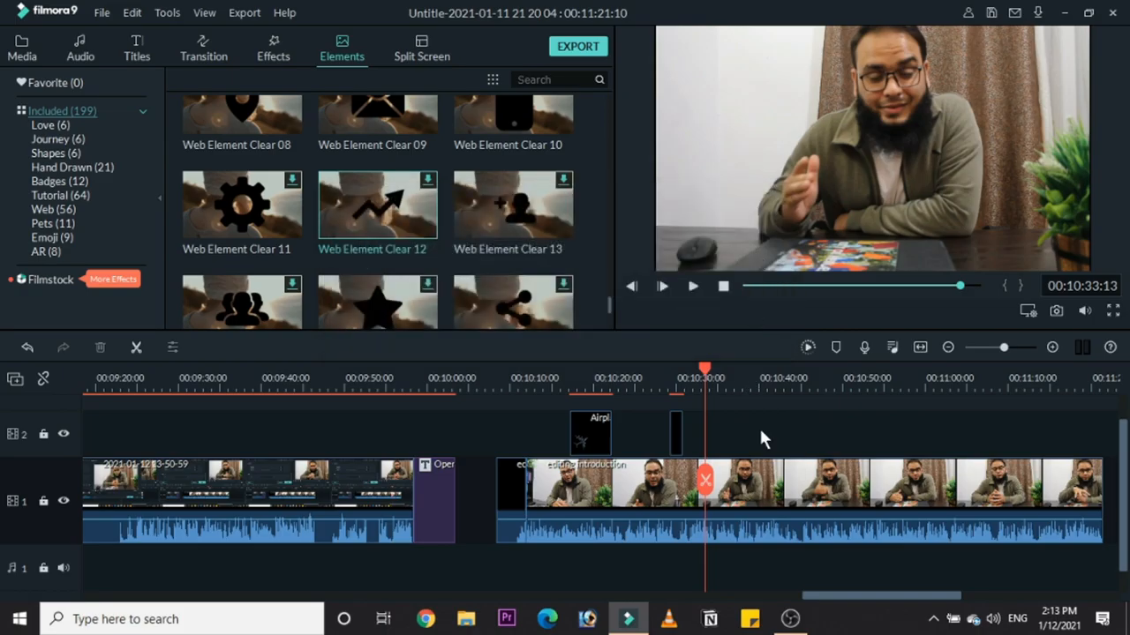
{"action": "mouse_move", "coordinate": [417, 204]}
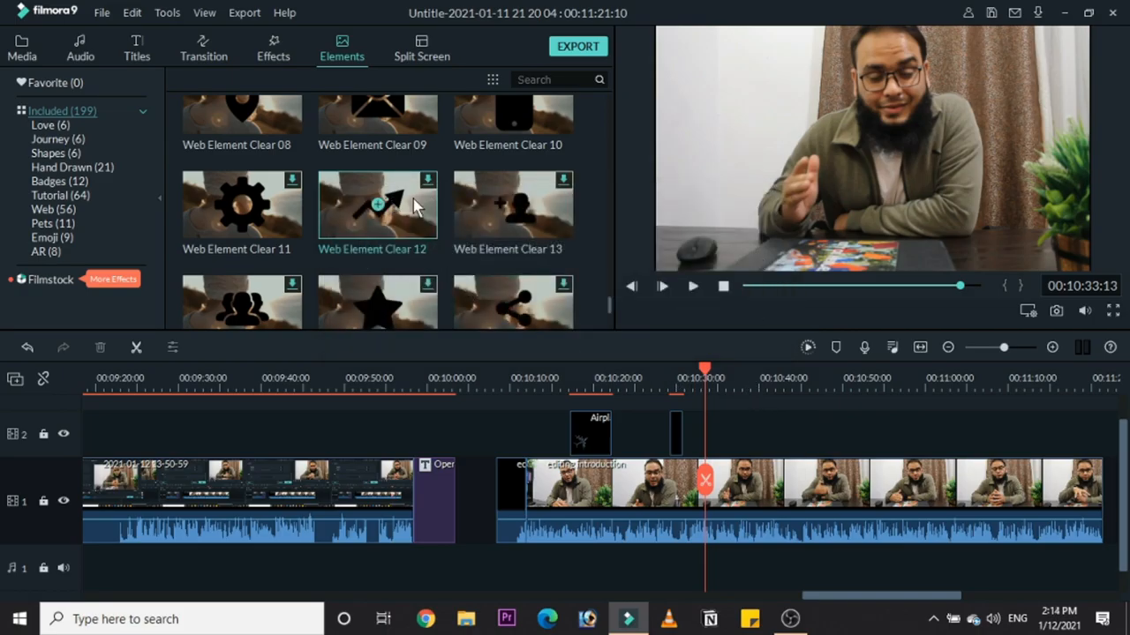
{"action": "scroll", "scroll_direction": "down", "scroll_amount": 3}
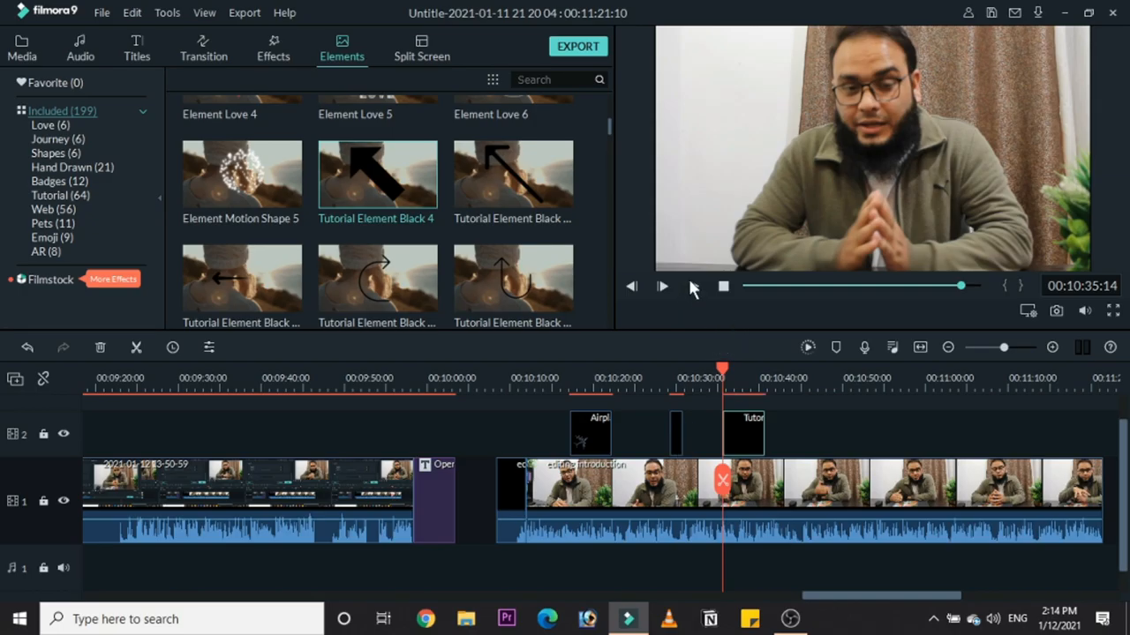
Step: Play back the Tutorial Element Black 4 and Element Motion Shape 5 overlays on track 2
{"action": "left_click", "coordinate": [662, 286]}
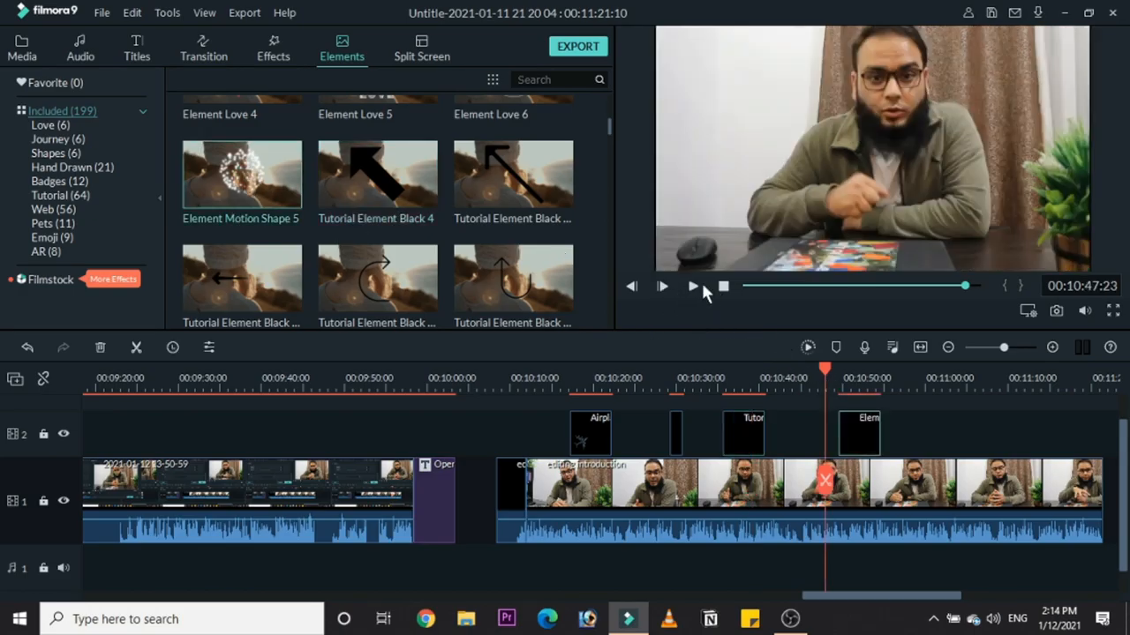
{"action": "left_click", "coordinate": [662, 286]}
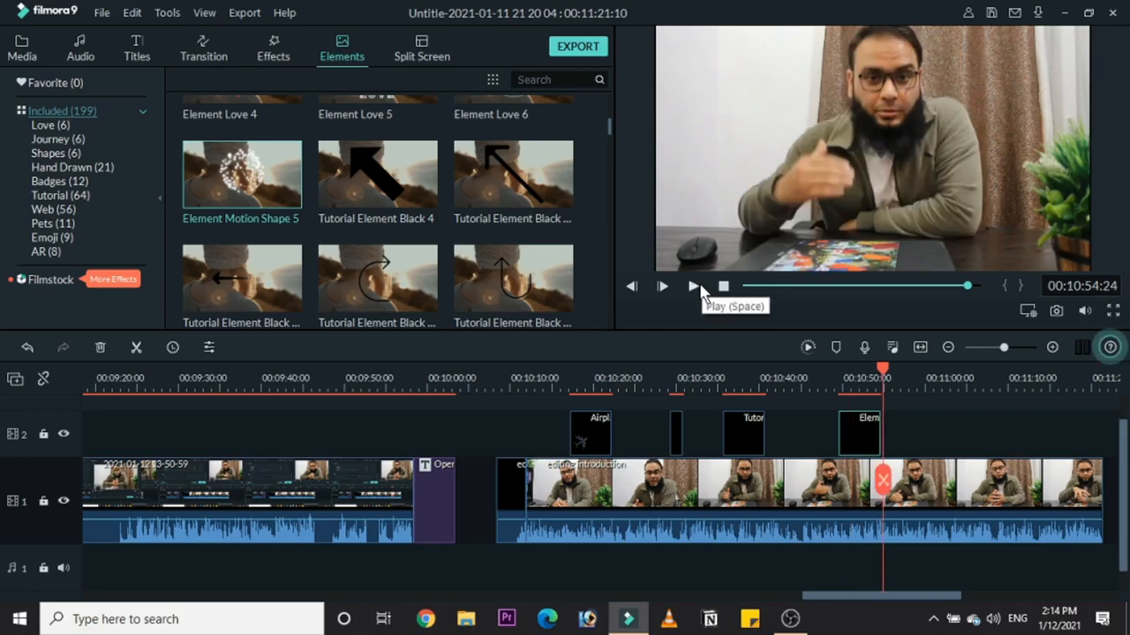
{"action": "left_click", "coordinate": [420, 49]}
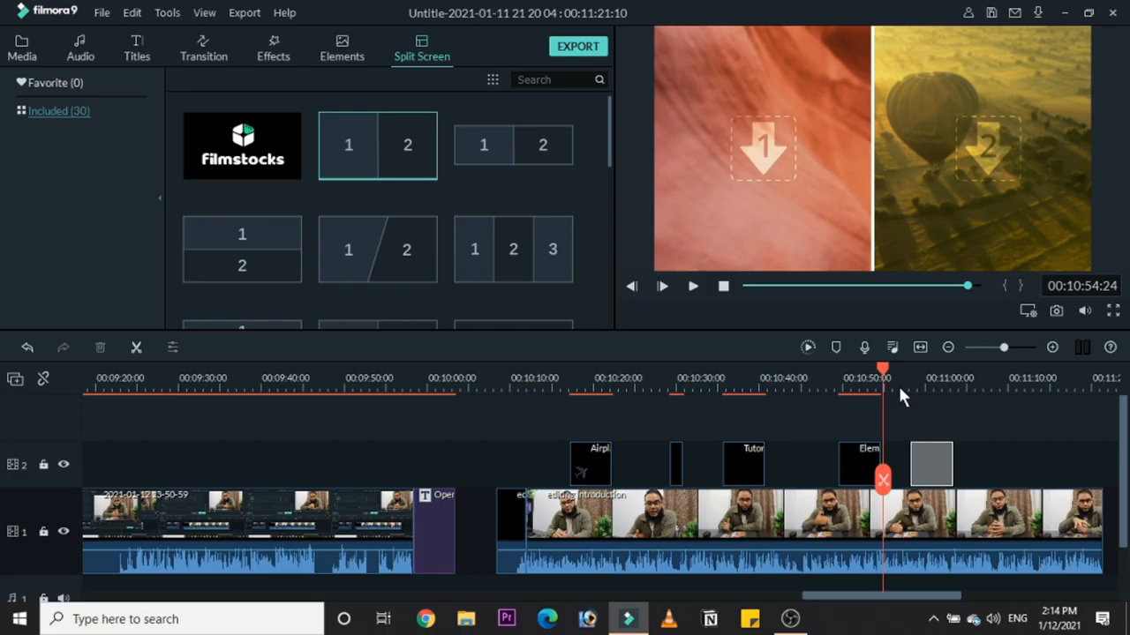
{"action": "mouse_move", "coordinate": [749, 156]}
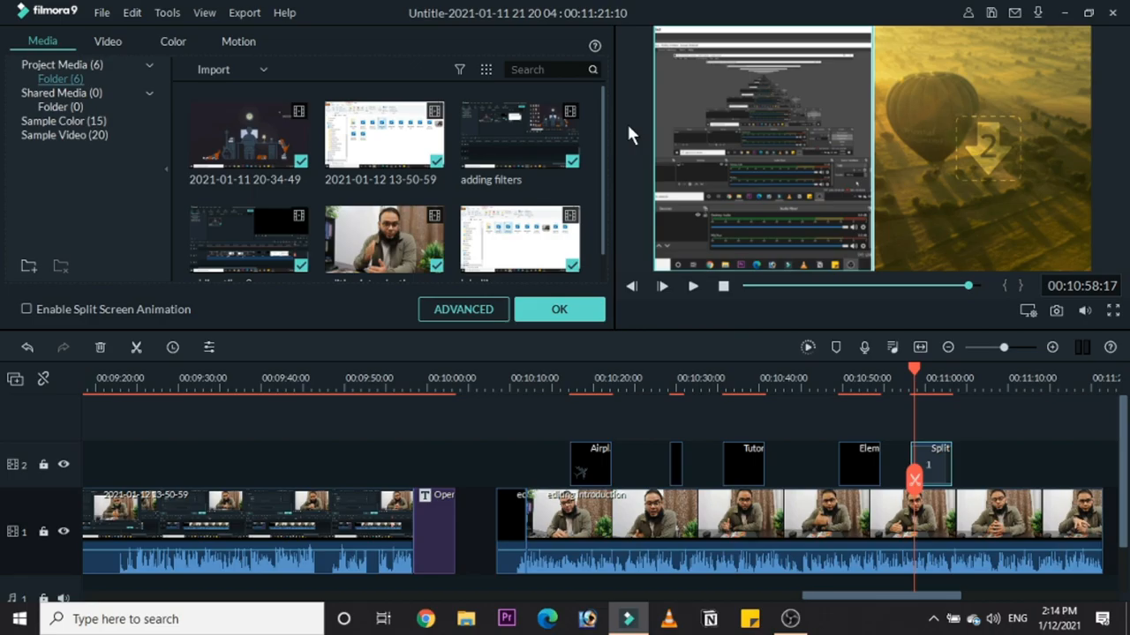
{"action": "mouse_move", "coordinate": [809, 238]}
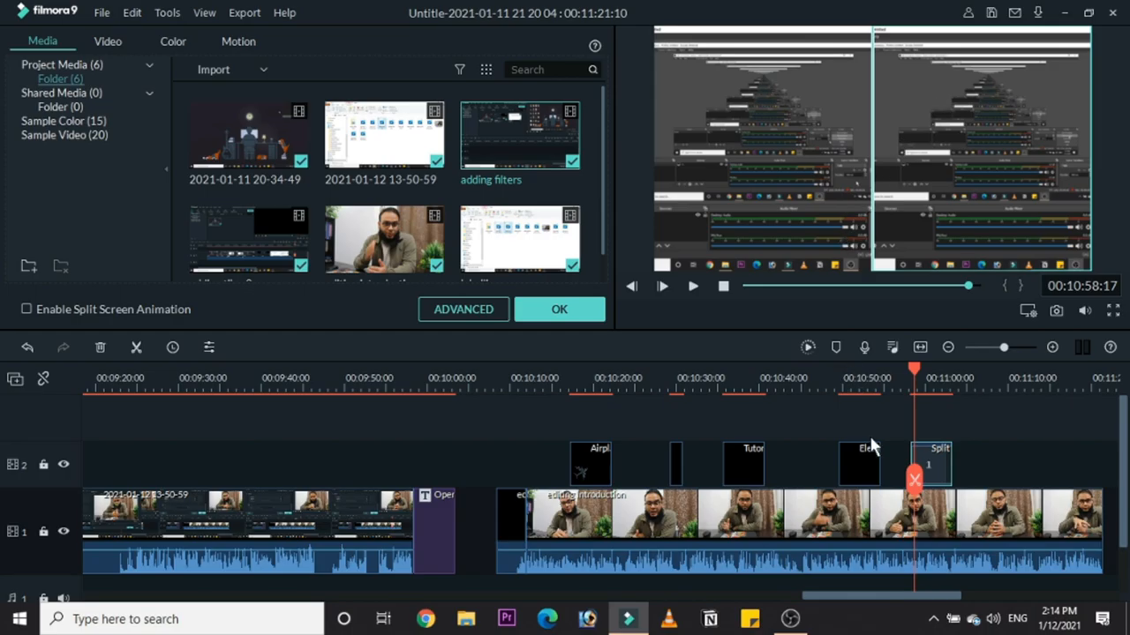
Step: Preview the split screen filled with the 'adding filters' recording and start the preview render
{"action": "left_click", "coordinate": [662, 286]}
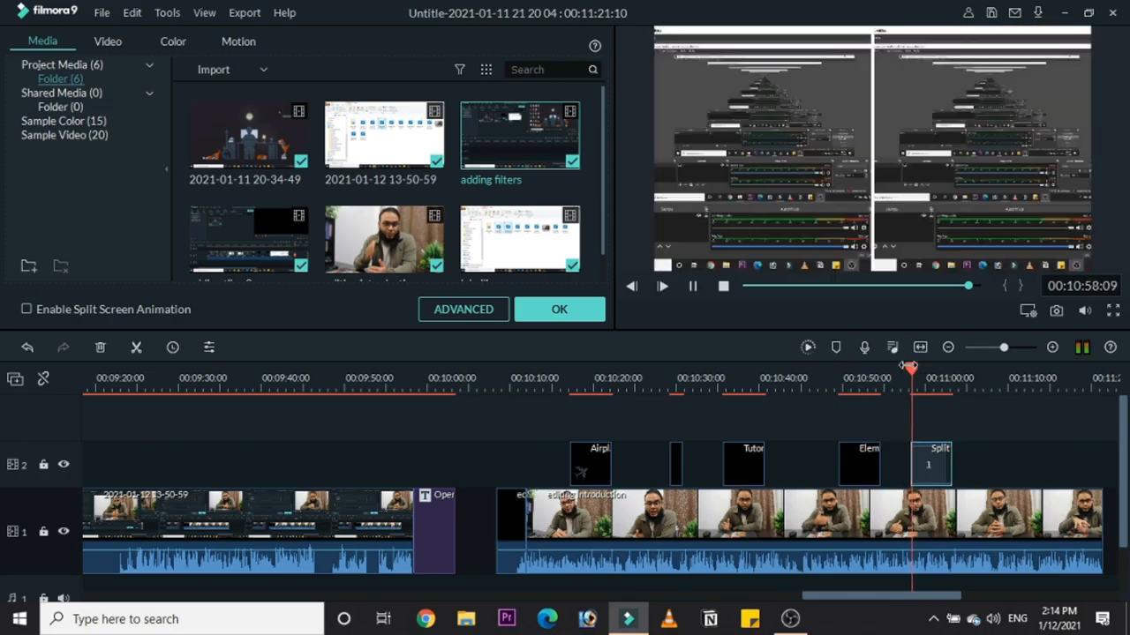
{"action": "left_click_drag", "start_coordinate": [909, 369], "coordinate": [925, 369]}
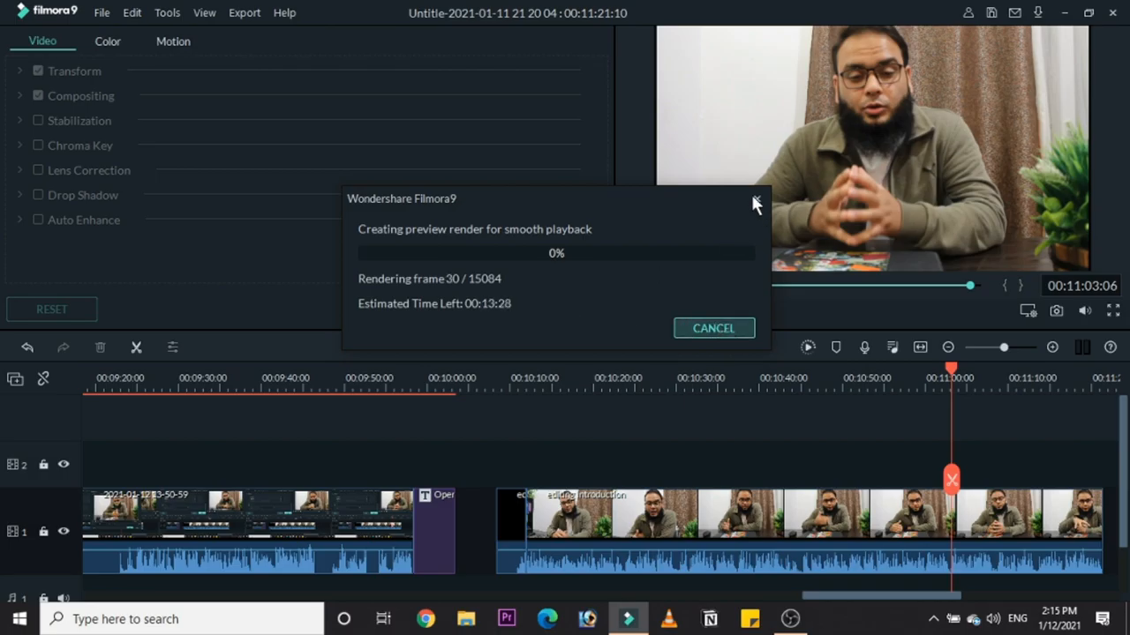
Step: Minimize the editor and select the 'Youtube default items' folder on the desktop
{"action": "left_click", "coordinate": [755, 202]}
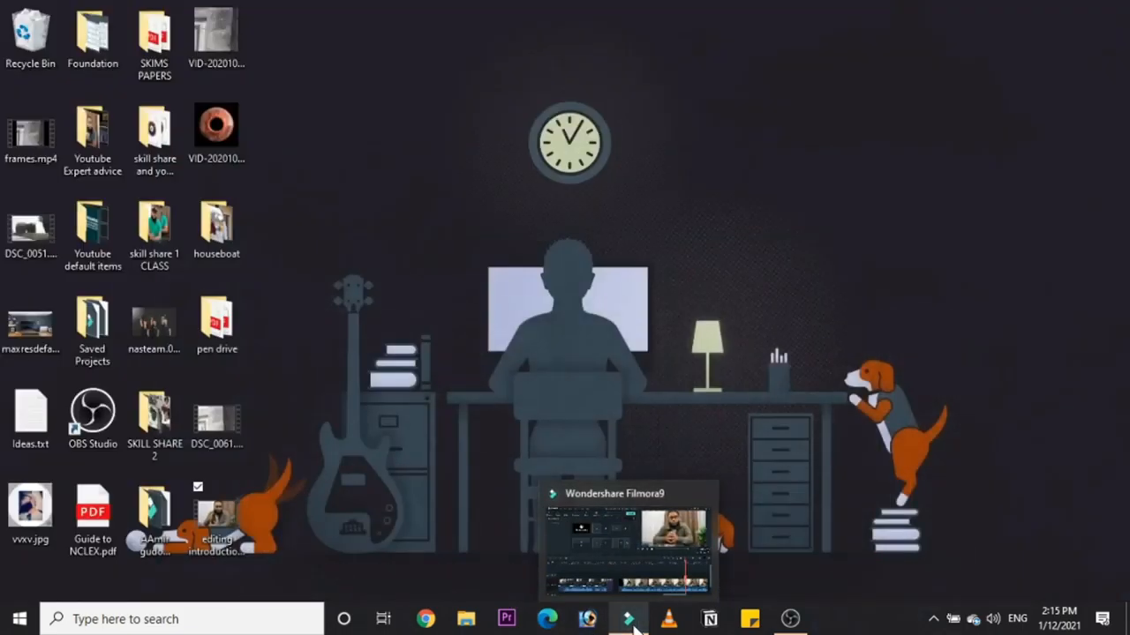
{"action": "left_click", "coordinate": [91, 226]}
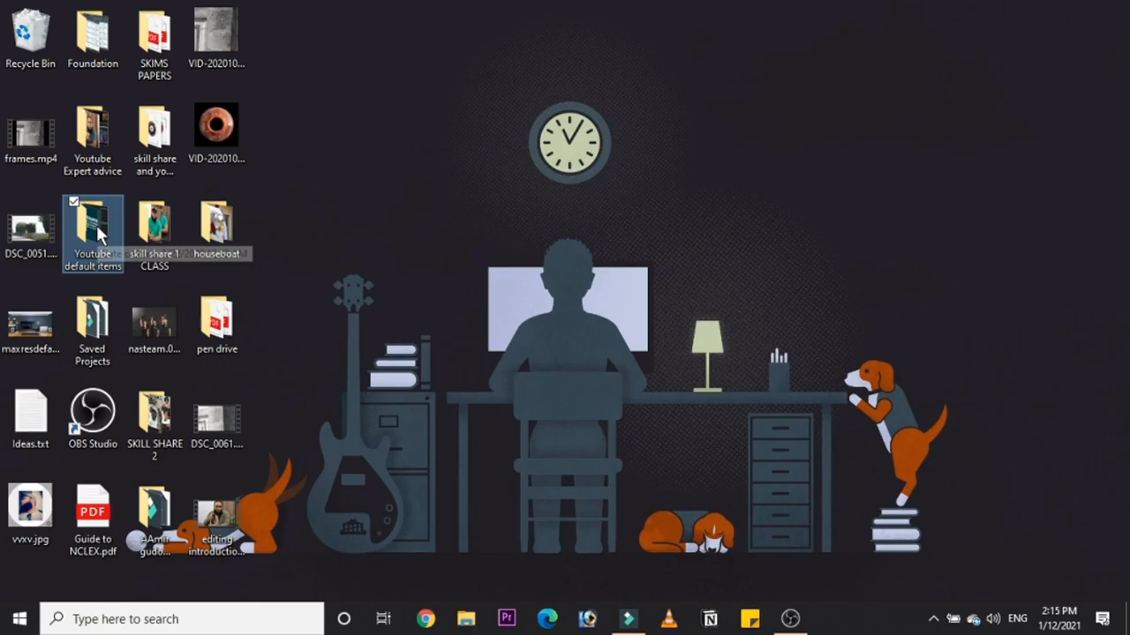
{"action": "mouse_move", "coordinate": [92, 233]}
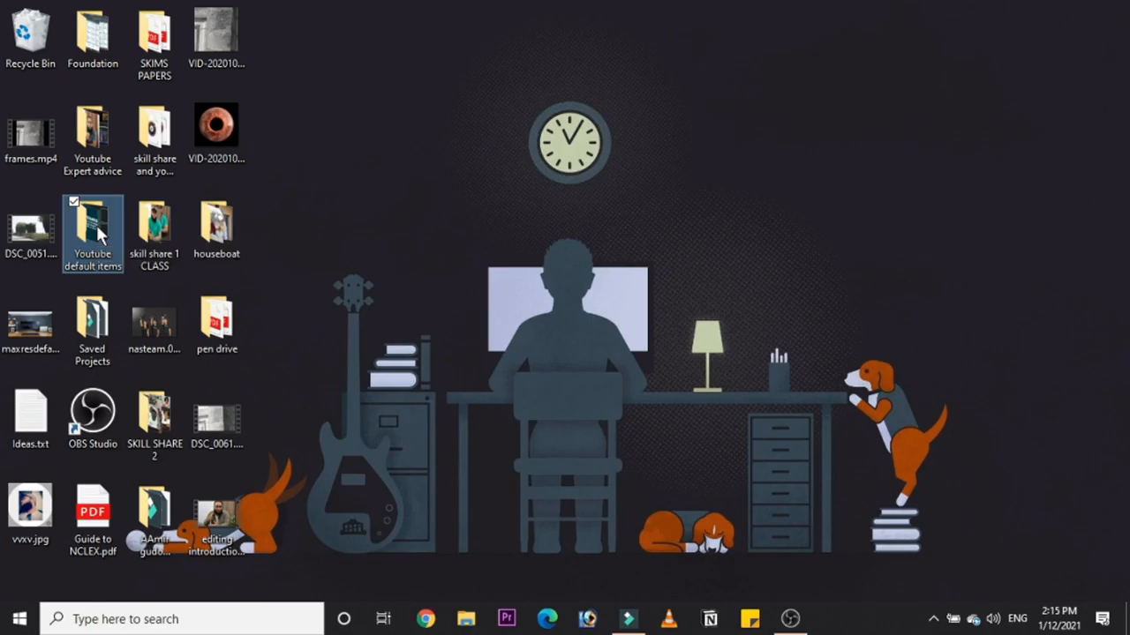
Step: Choose scientist-IG-influencer.jpg from the 'Youtube default items' folder and return to the editor
{"action": "double_click", "coordinate": [92, 230]}
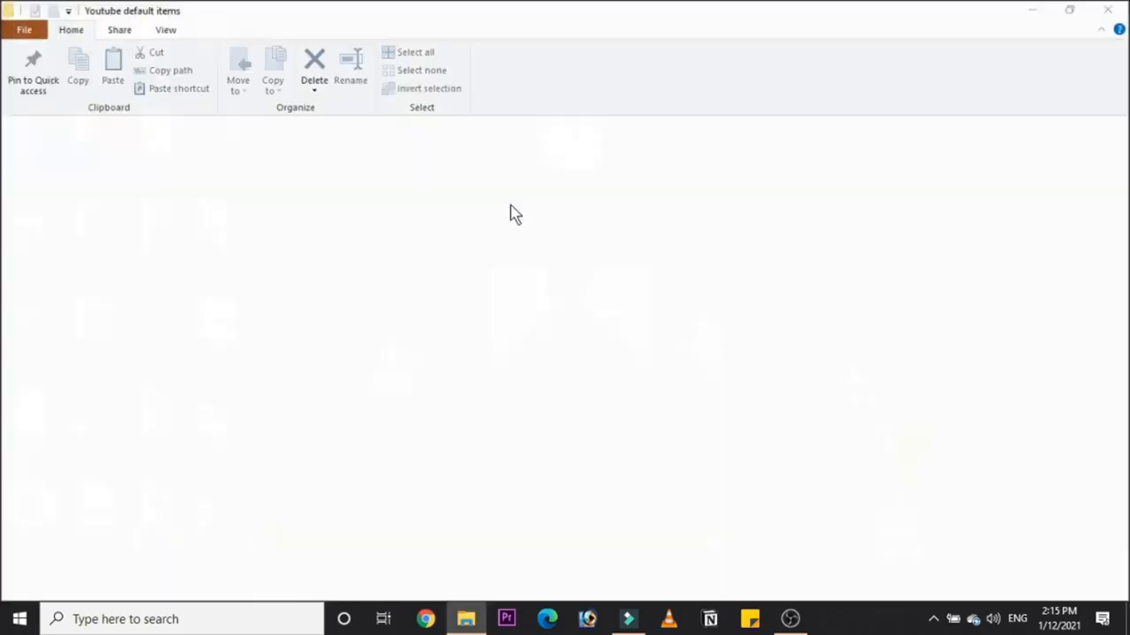
{"action": "right_click", "coordinate": [515, 213]}
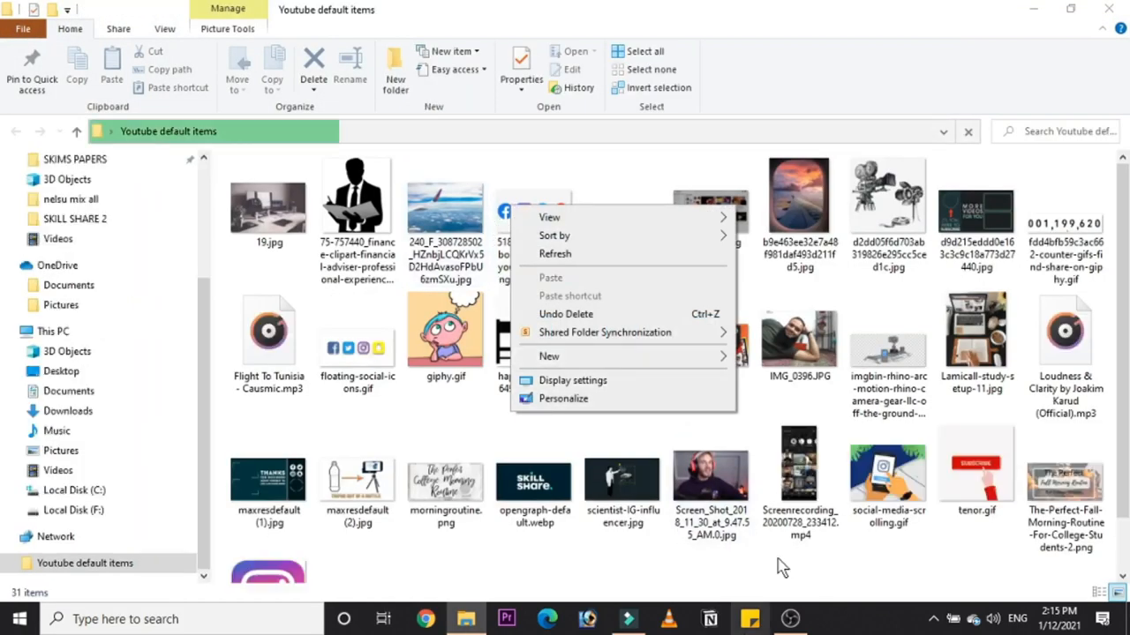
{"action": "left_click", "coordinate": [621, 476]}
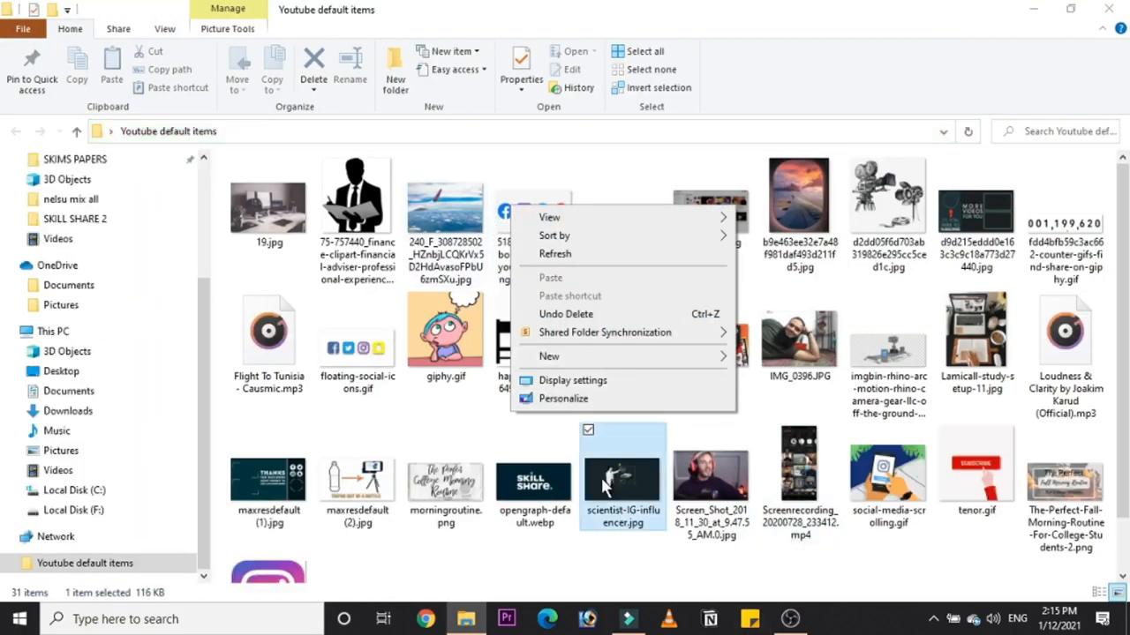
{"action": "left_click", "coordinate": [628, 618]}
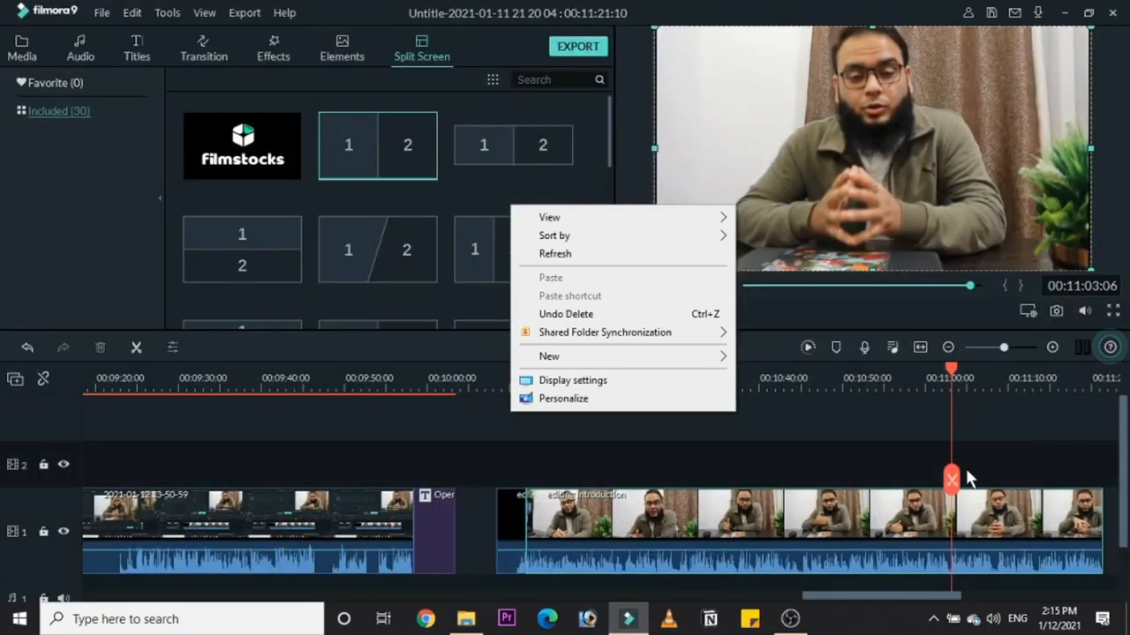
Step: Overlay the scientist picture on track 2 near 00:11:00 and play that section back
{"action": "left_click", "coordinate": [21, 46]}
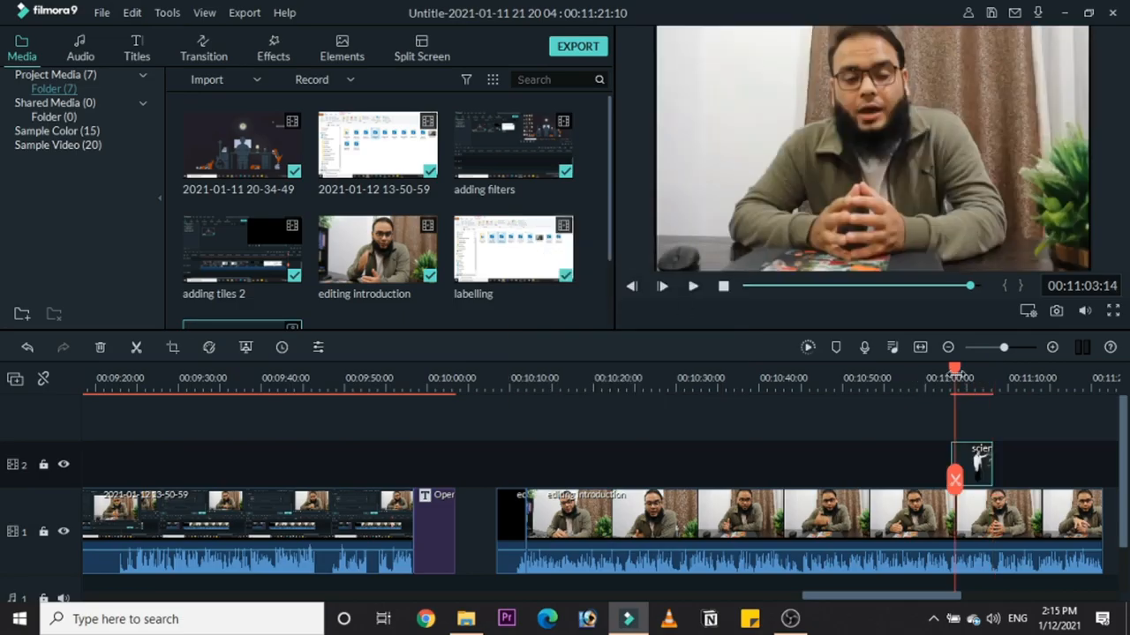
{"action": "left_click", "coordinate": [662, 286]}
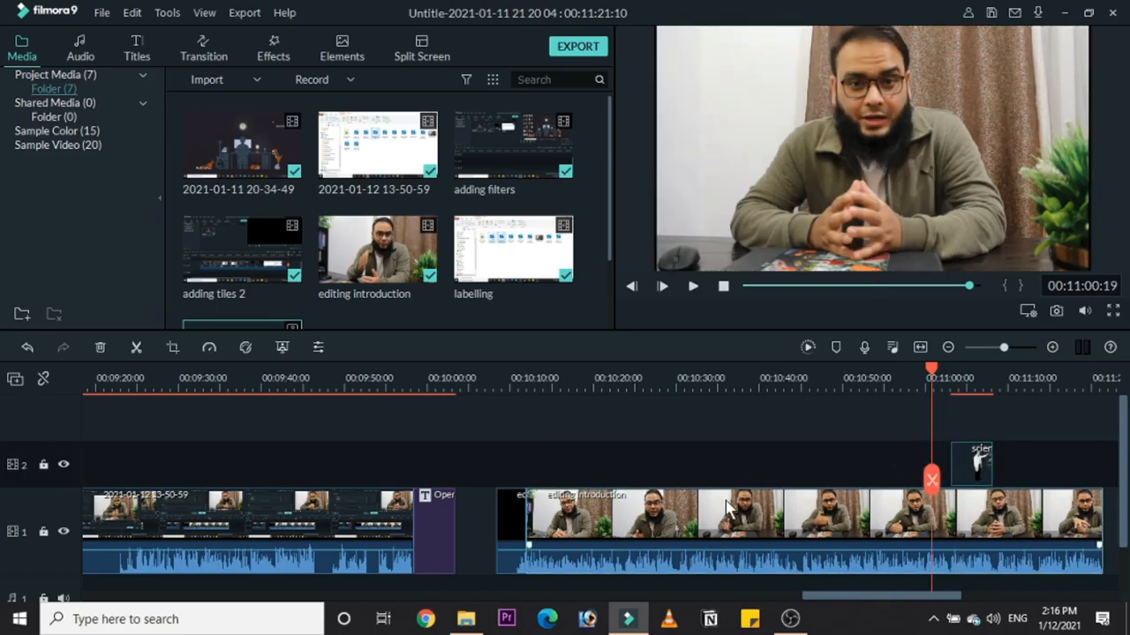
{"action": "left_click", "coordinate": [662, 286]}
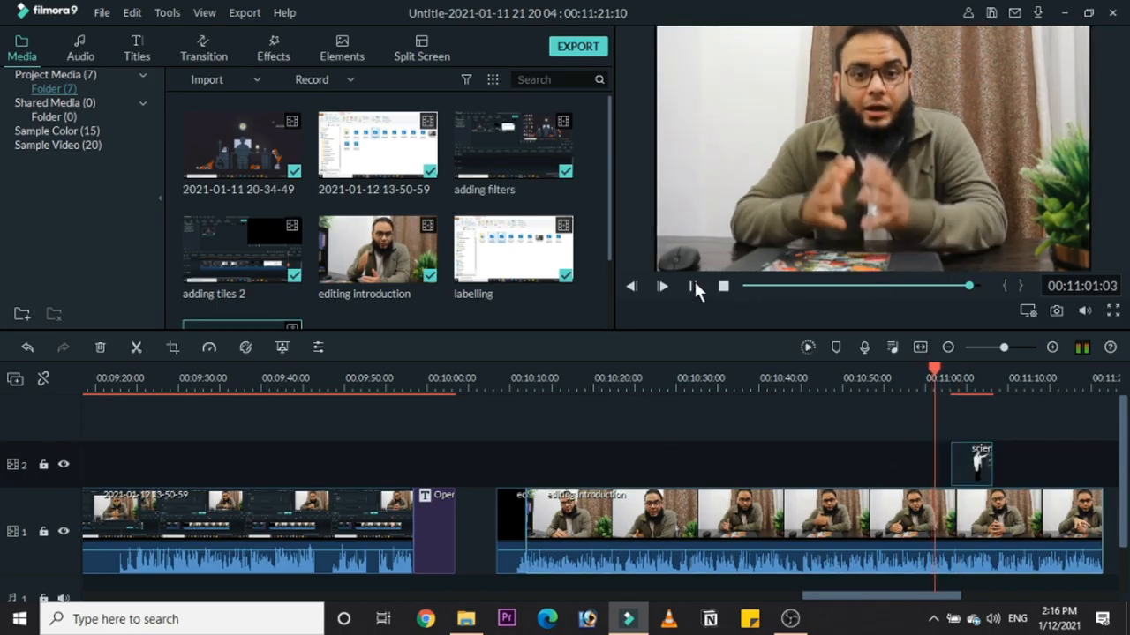
{"action": "left_click", "coordinate": [662, 286]}
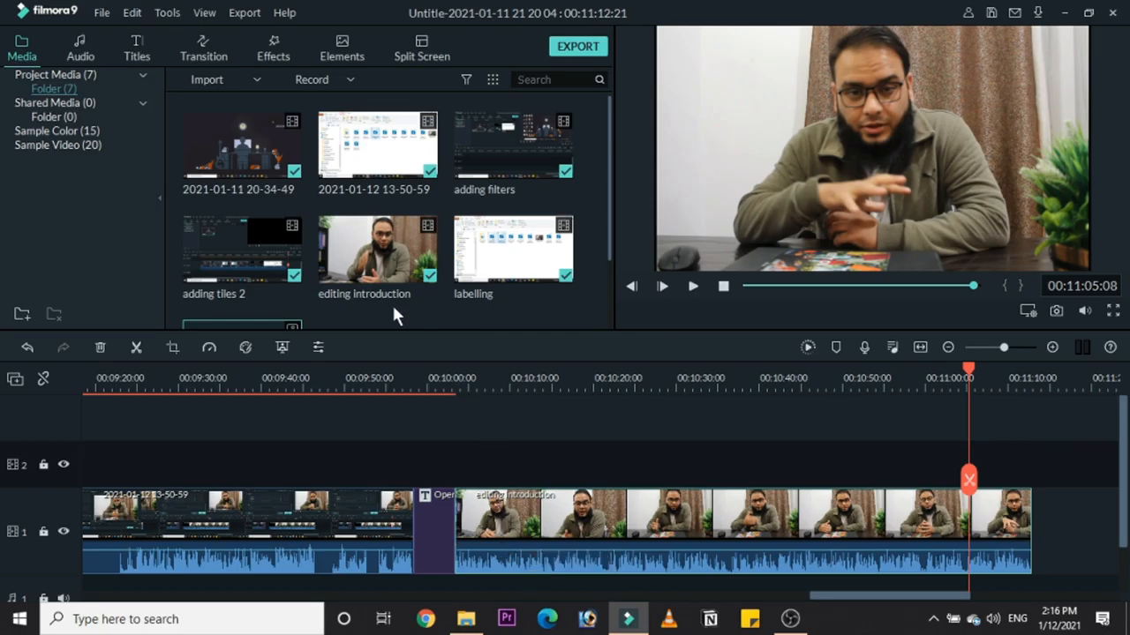
{"action": "mouse_move", "coordinate": [378, 145]}
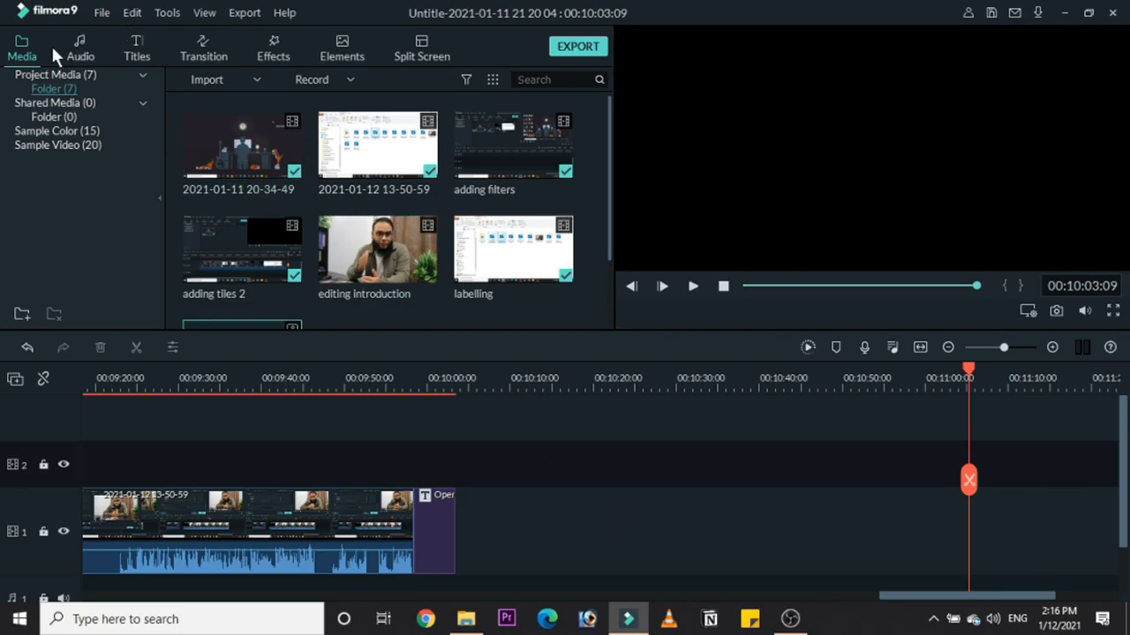
Step: Delete the long talking-head clip and bring up the MP4 1920x1080 export settings
{"action": "left_click", "coordinate": [244, 12]}
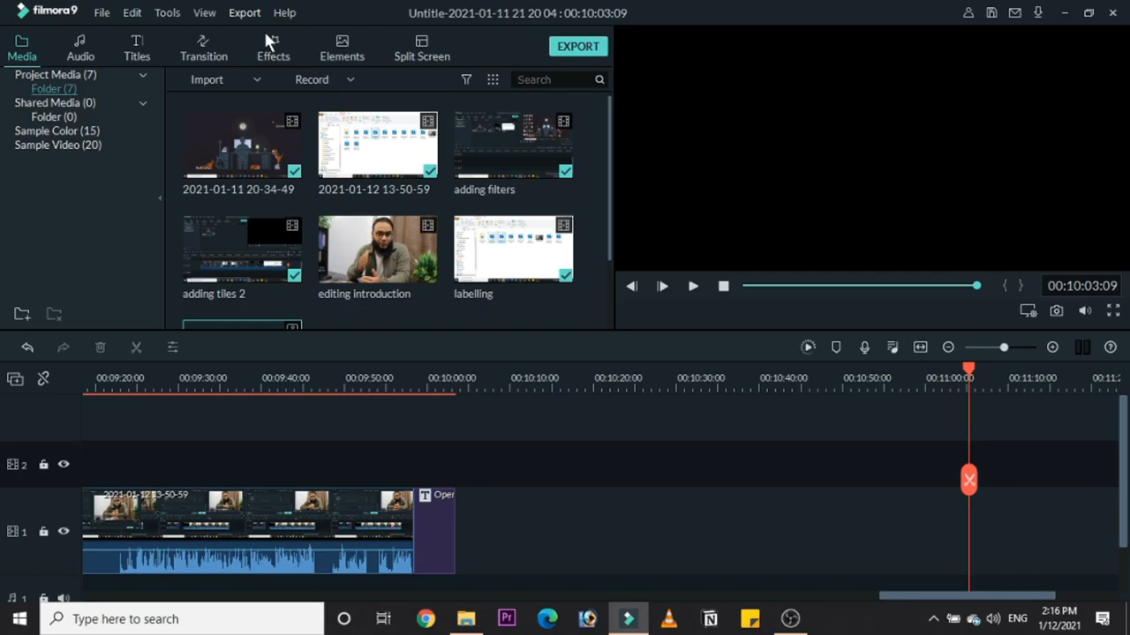
{"action": "left_click", "coordinate": [579, 46]}
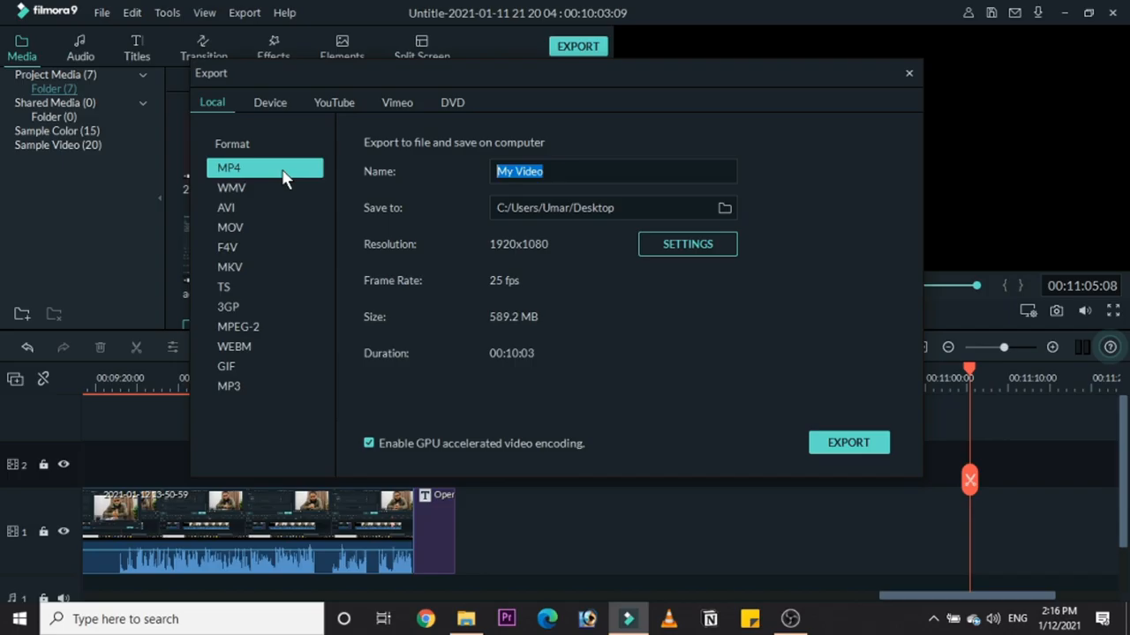
Step: Name the MP4 export 'Tutorial' and switch to the device presets (iPhone 1280x720, 30 fps)
{"action": "type", "text": "E"}
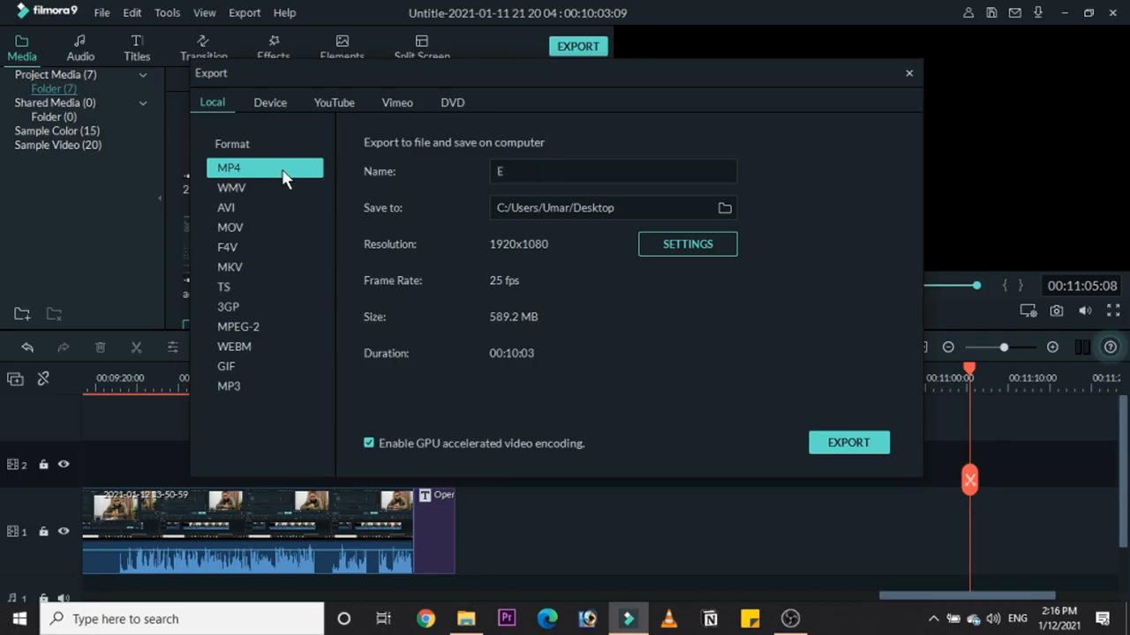
{"action": "key", "text": "Backspace"}
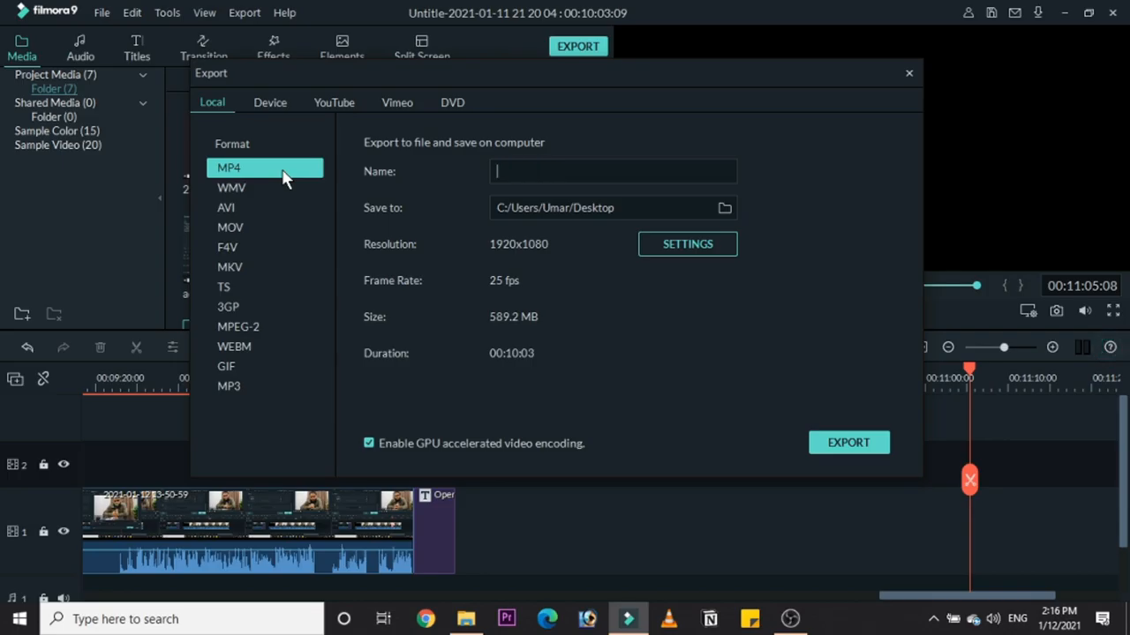
{"action": "type", "text": "Tutorial"}
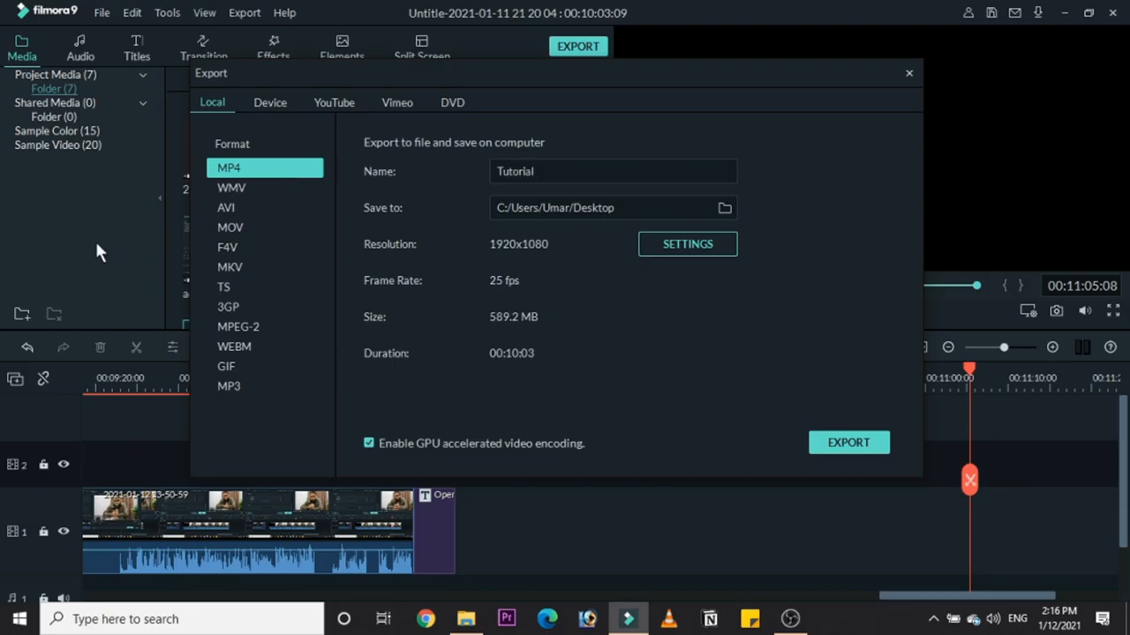
{"action": "mouse_move", "coordinate": [503, 274]}
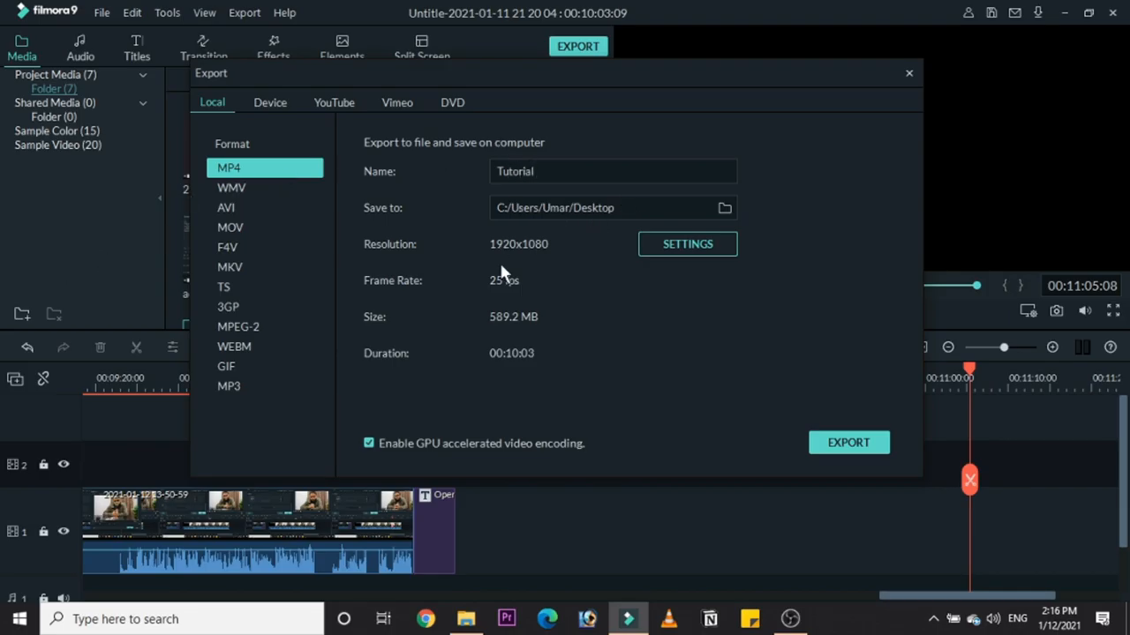
{"action": "mouse_move", "coordinate": [522, 331]}
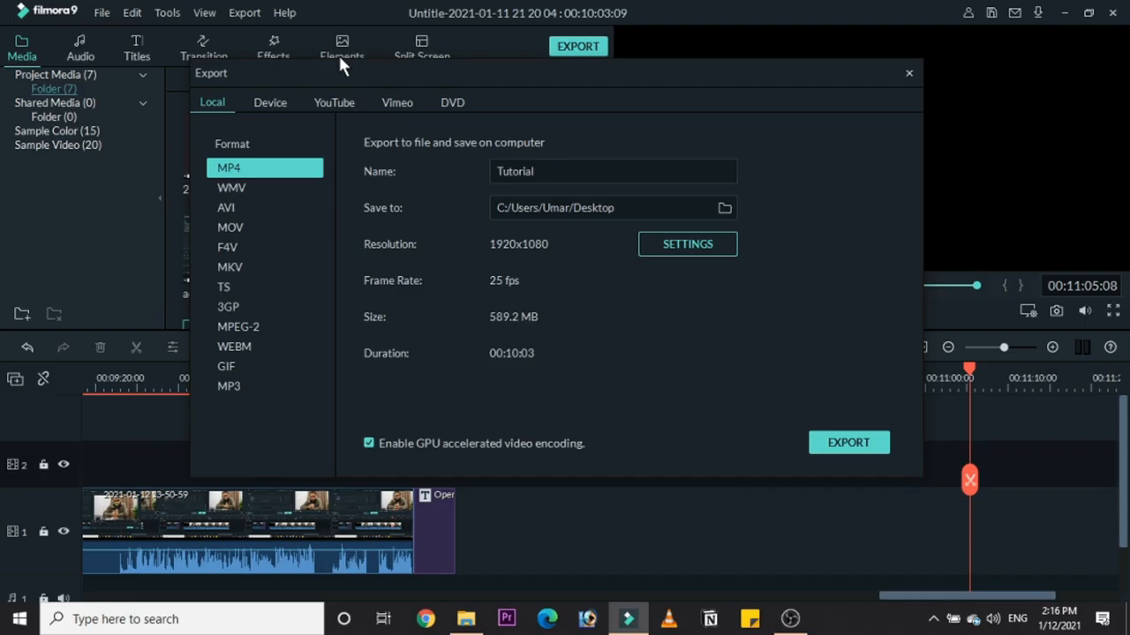
{"action": "left_click", "coordinate": [270, 102]}
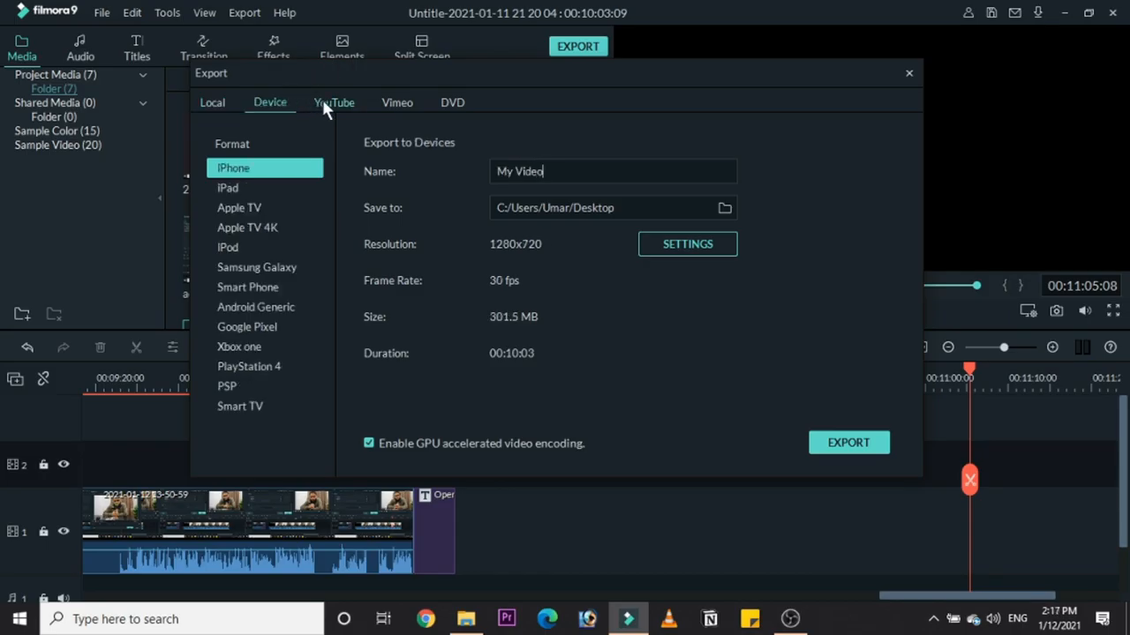
{"action": "mouse_move", "coordinate": [279, 110]}
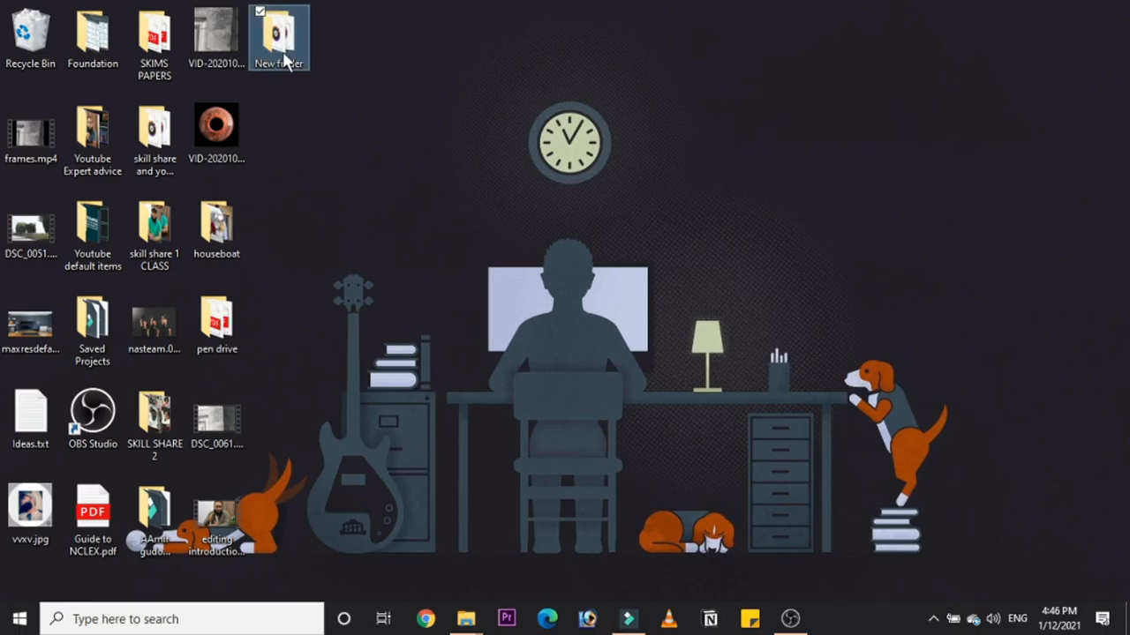
Step: From New folder on the desktop, bring label.m4a into the Filmora9 project as an audio clip
{"action": "double_click", "coordinate": [279, 37]}
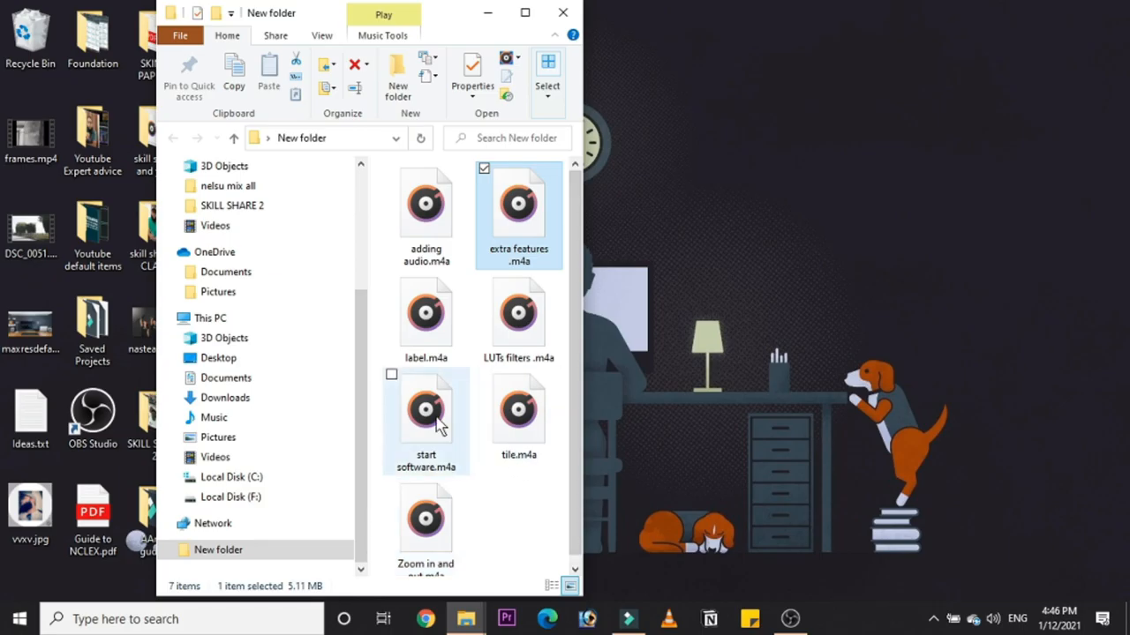
{"action": "left_click", "coordinate": [426, 315]}
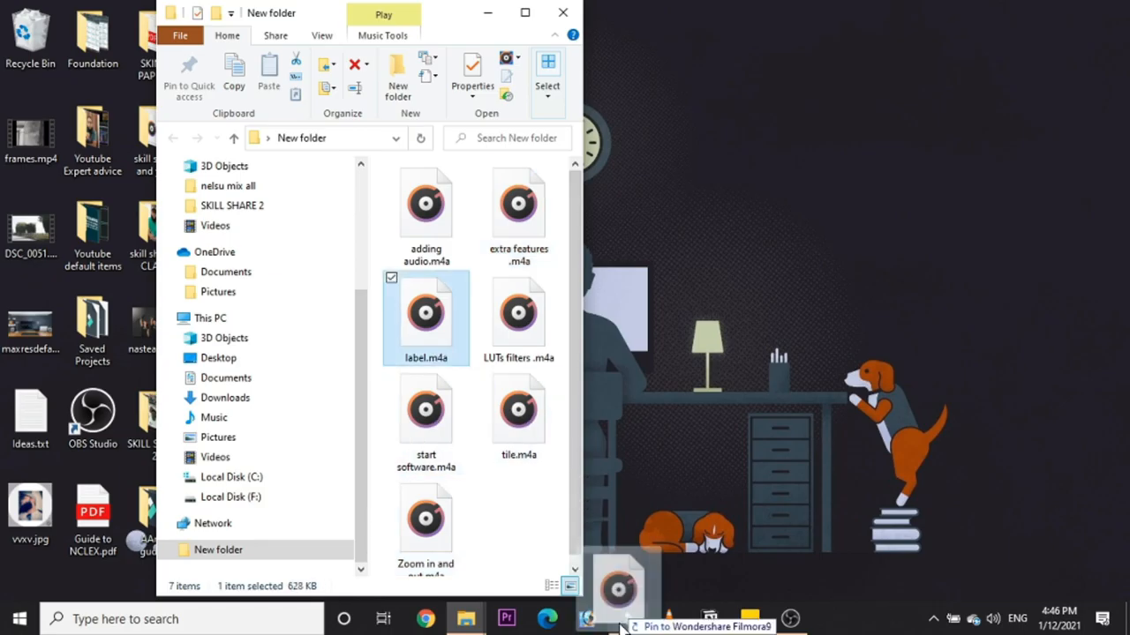
{"action": "left_click", "coordinate": [628, 617]}
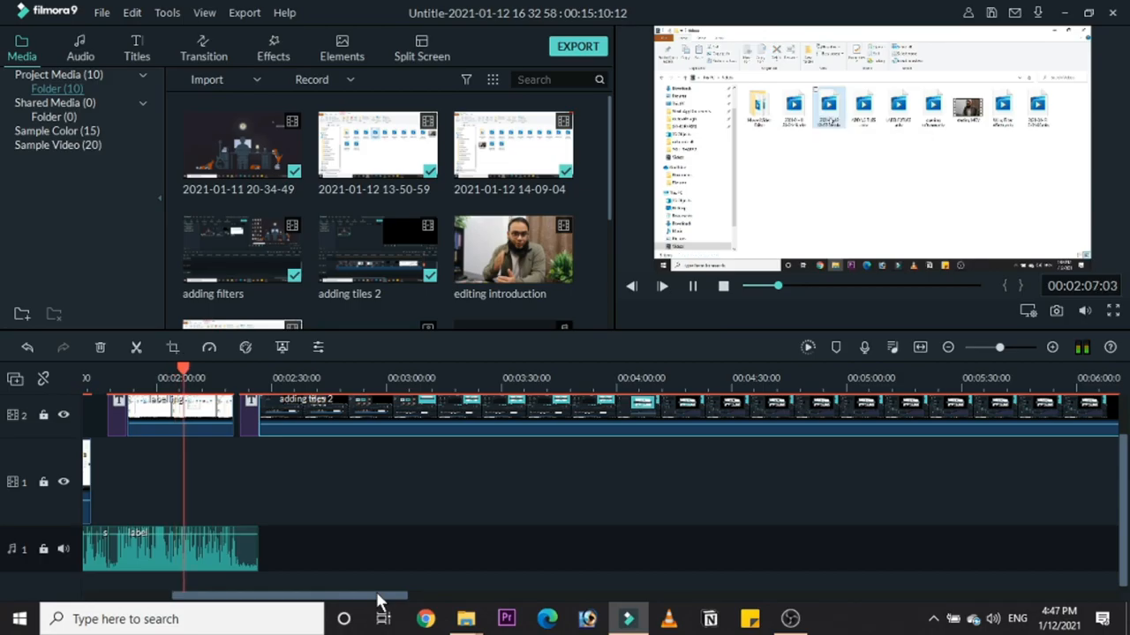
{"action": "mouse_move", "coordinate": [628, 617]}
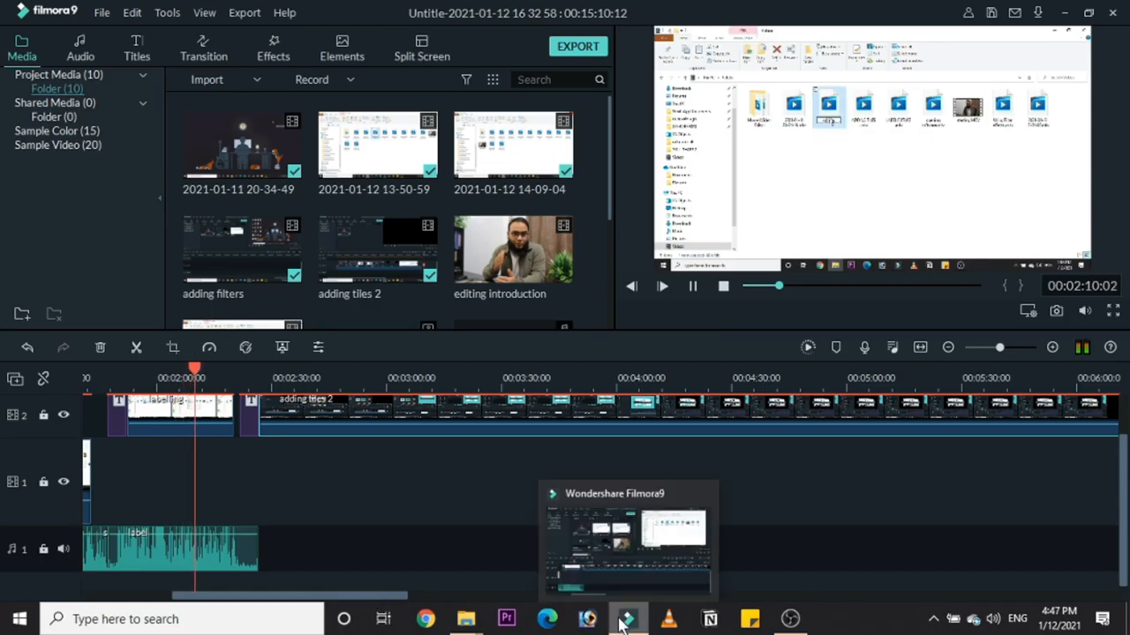